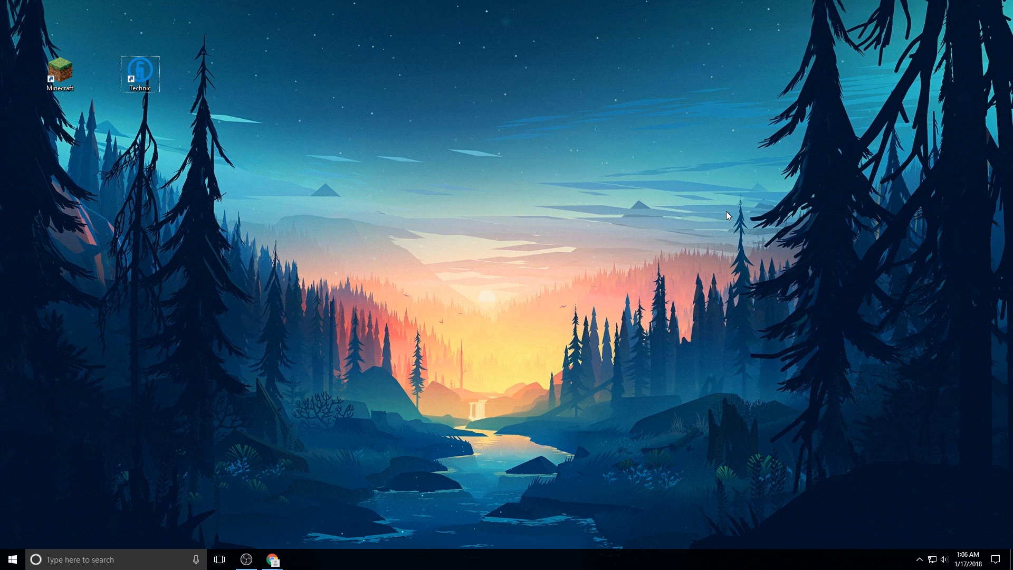
mouse_move(4, 26)
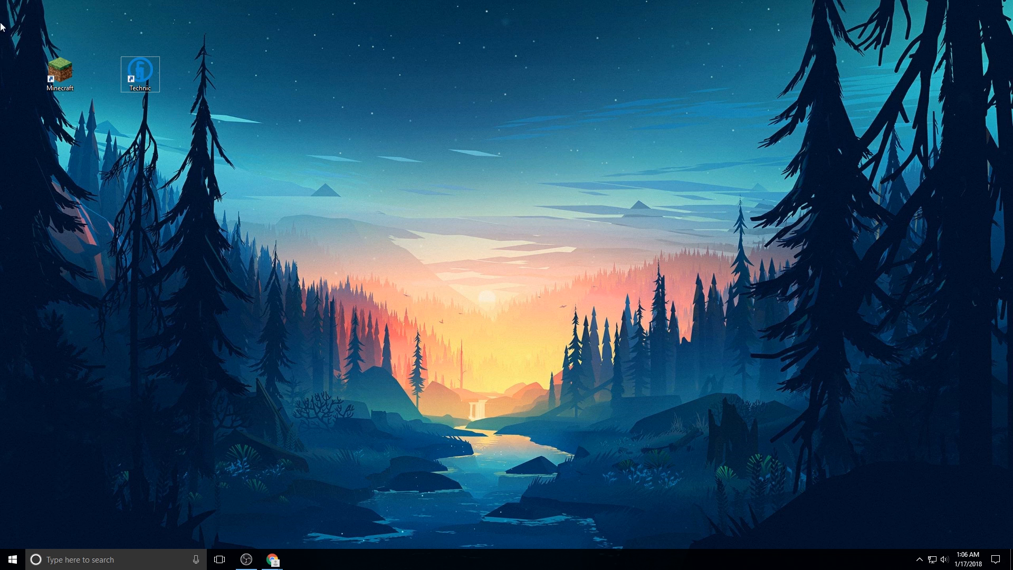
mouse_move(149, 156)
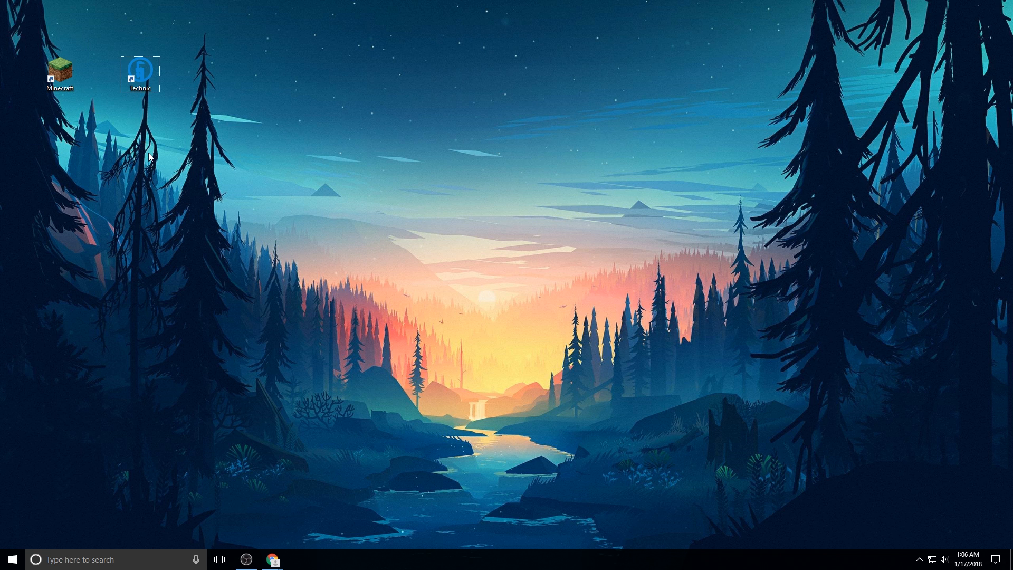
mouse_move(141, 106)
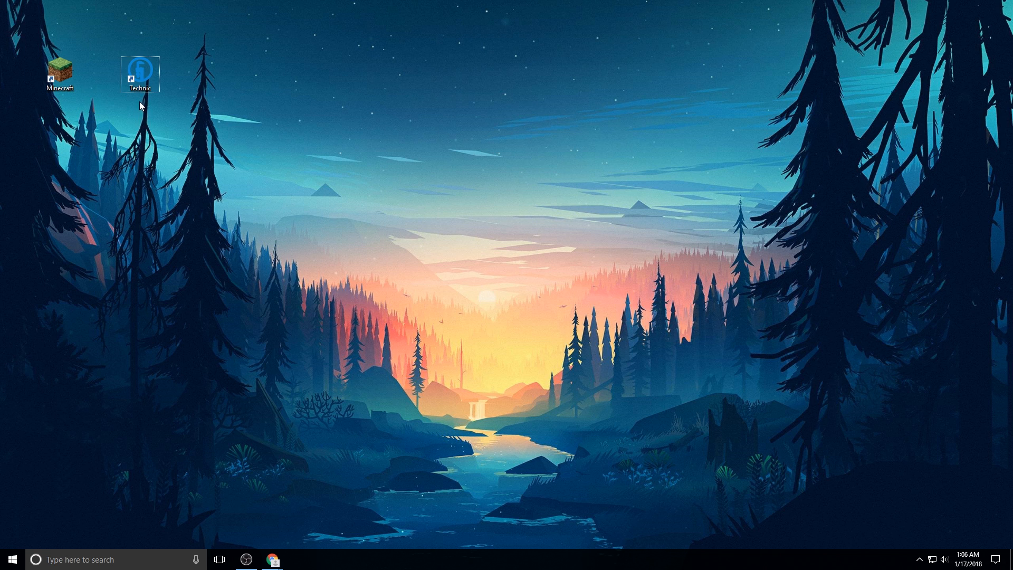
mouse_move(140, 71)
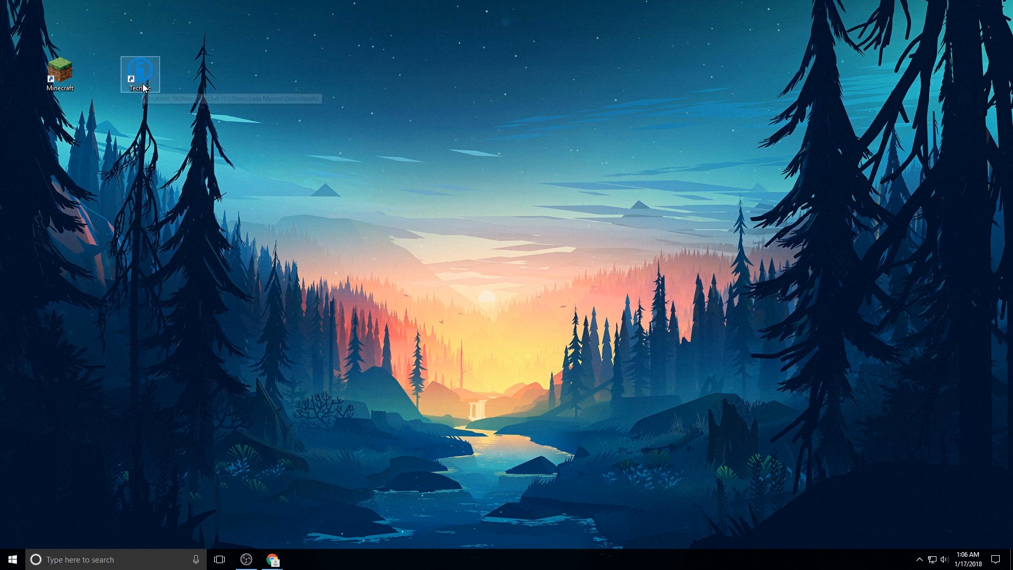
mouse_move(141, 72)
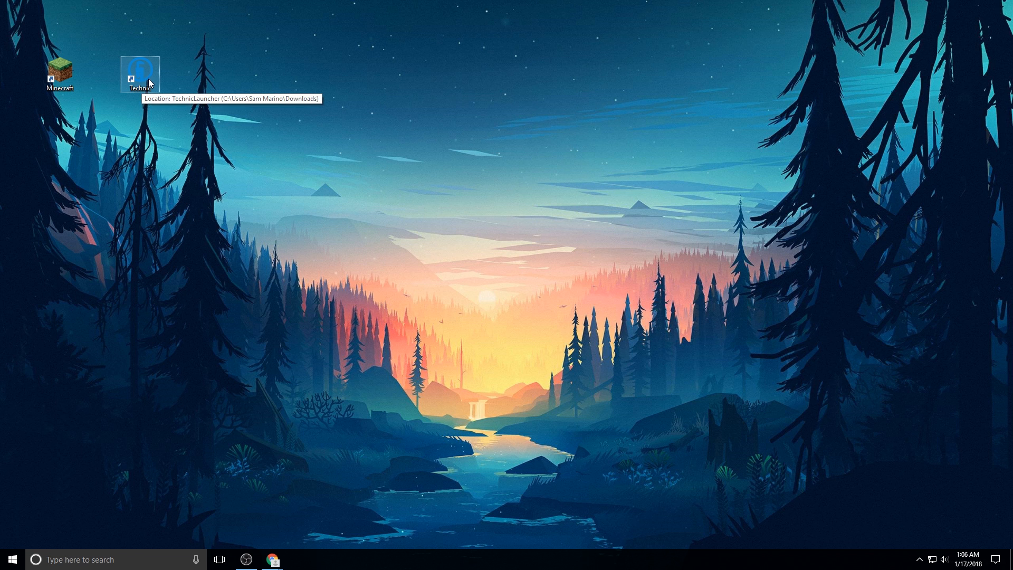
Step: In the Technic launcher, search modpacks for 'Reforg', give the game 3 GB memory, then close it
double_click(141, 70)
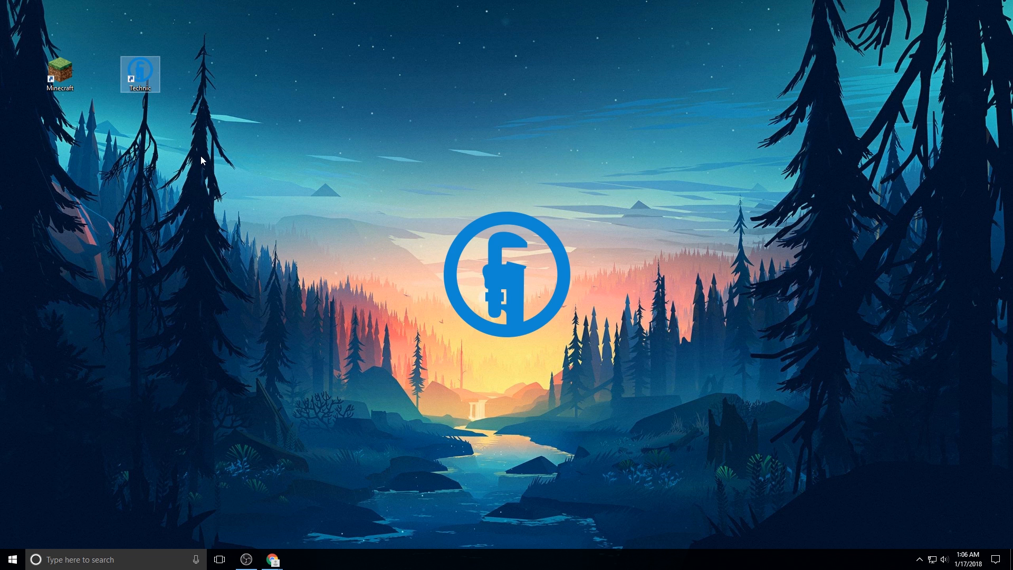
double_click(140, 69)
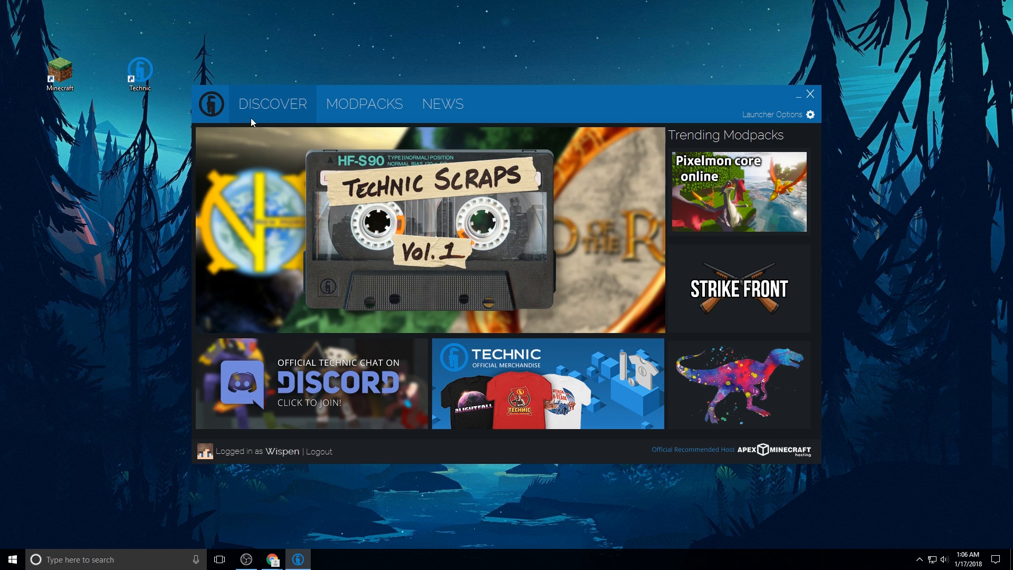
click(363, 103)
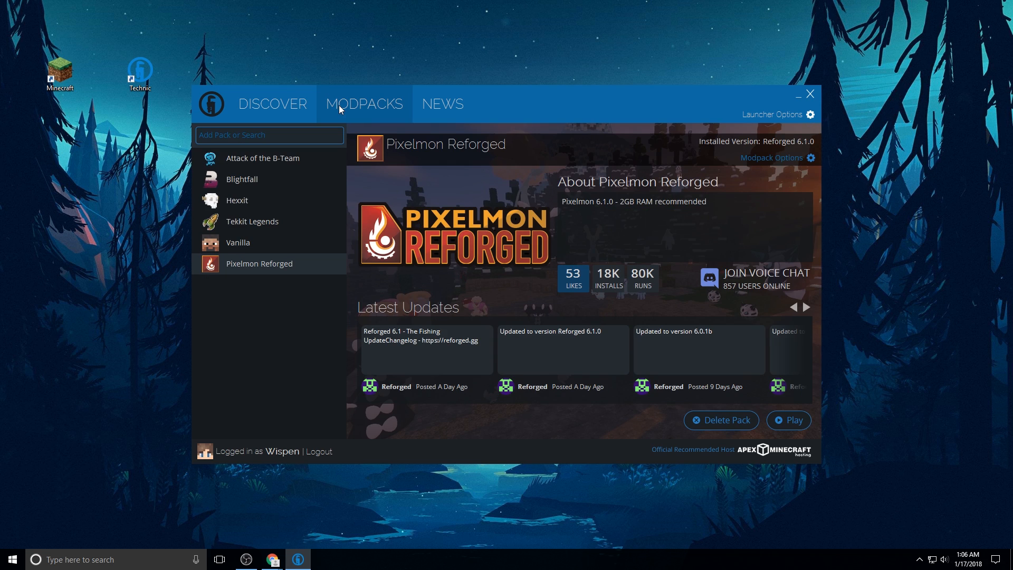
text(Reforged)
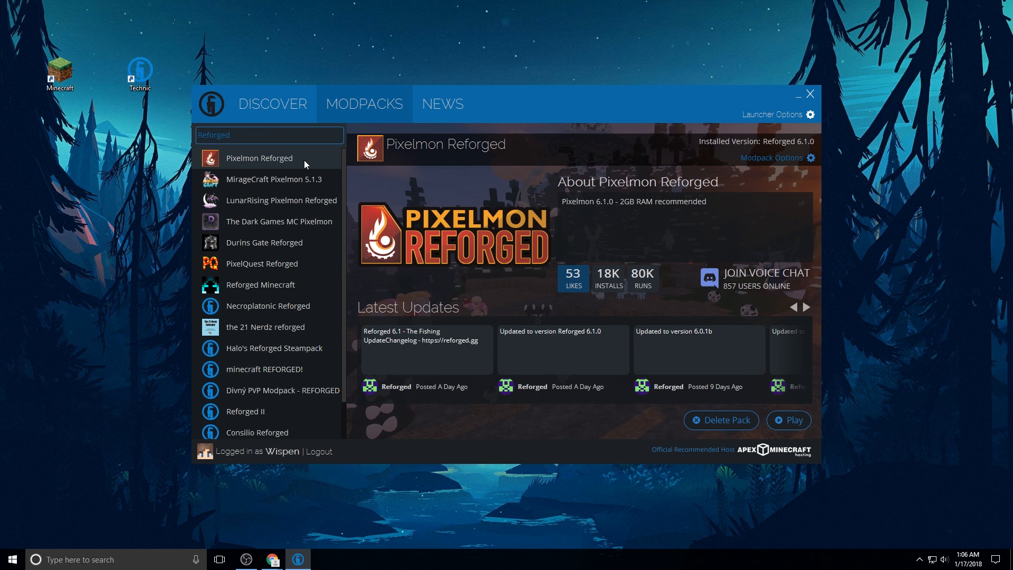
mouse_move(266, 117)
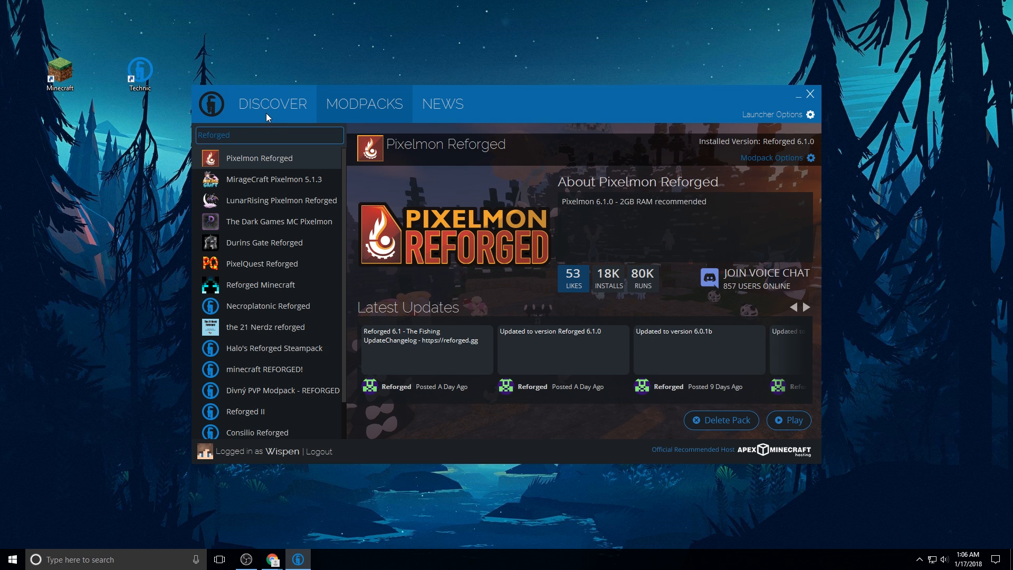
mouse_move(761, 121)
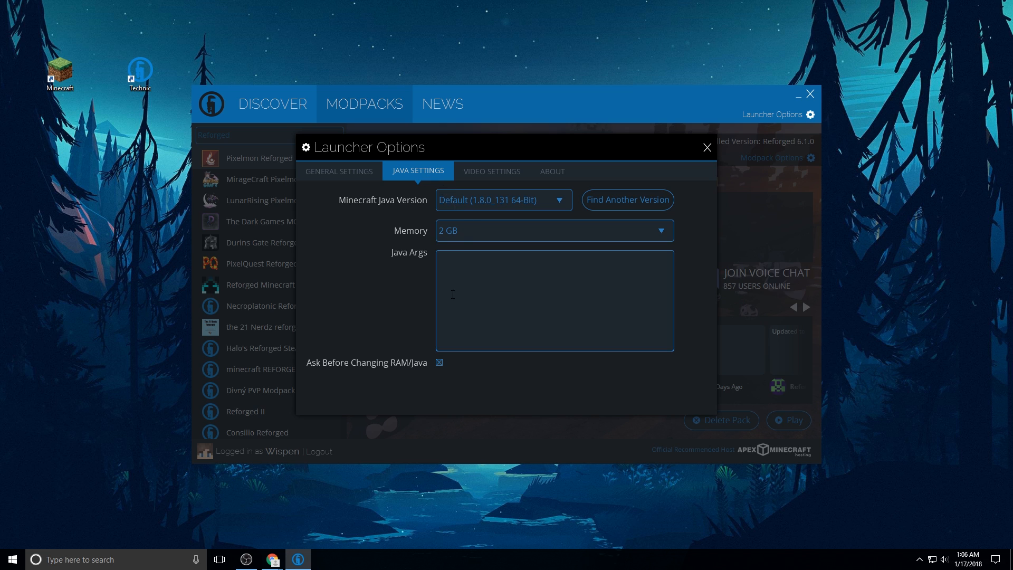
click(659, 230)
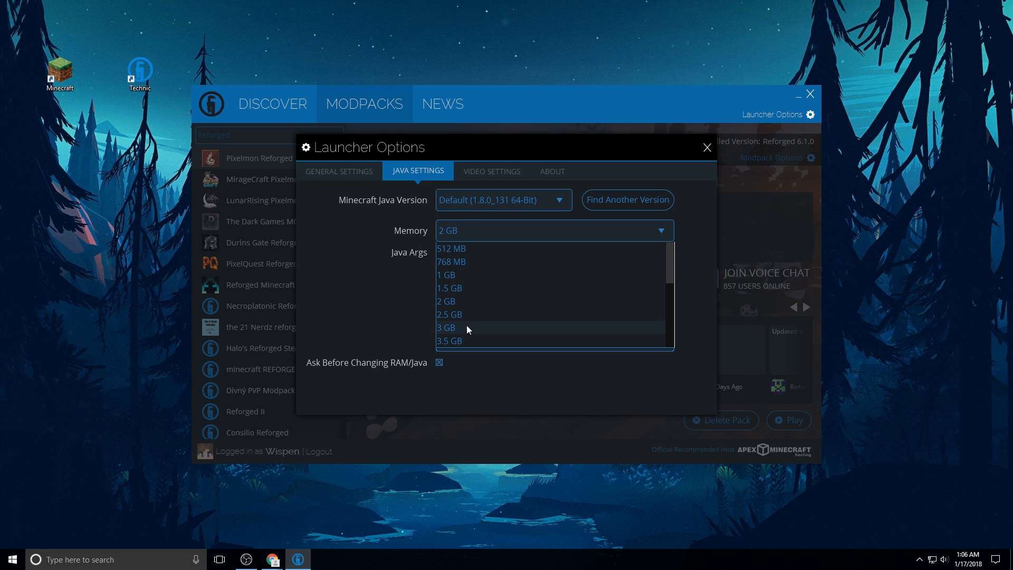
click(705, 148)
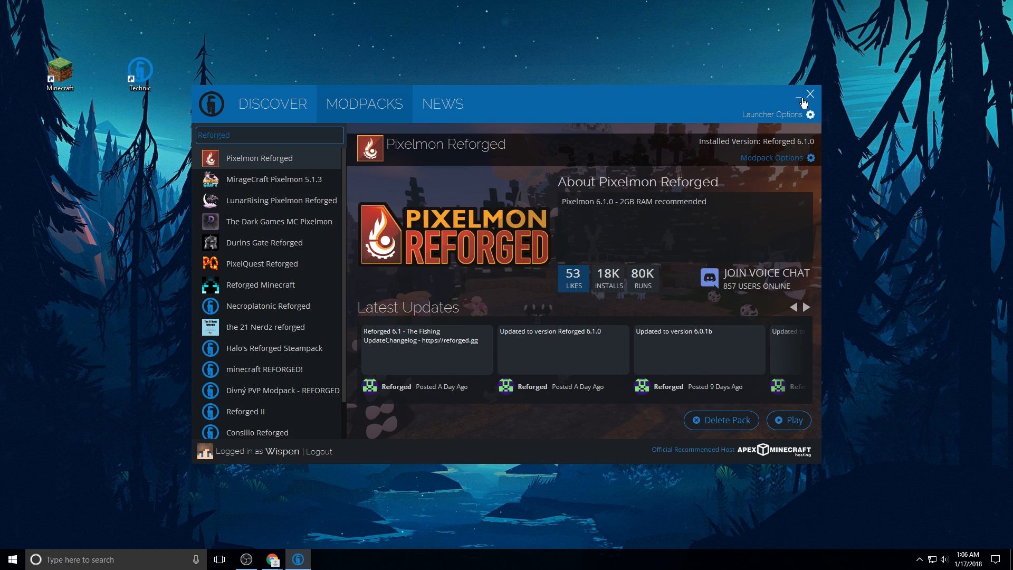
mouse_move(816, 98)
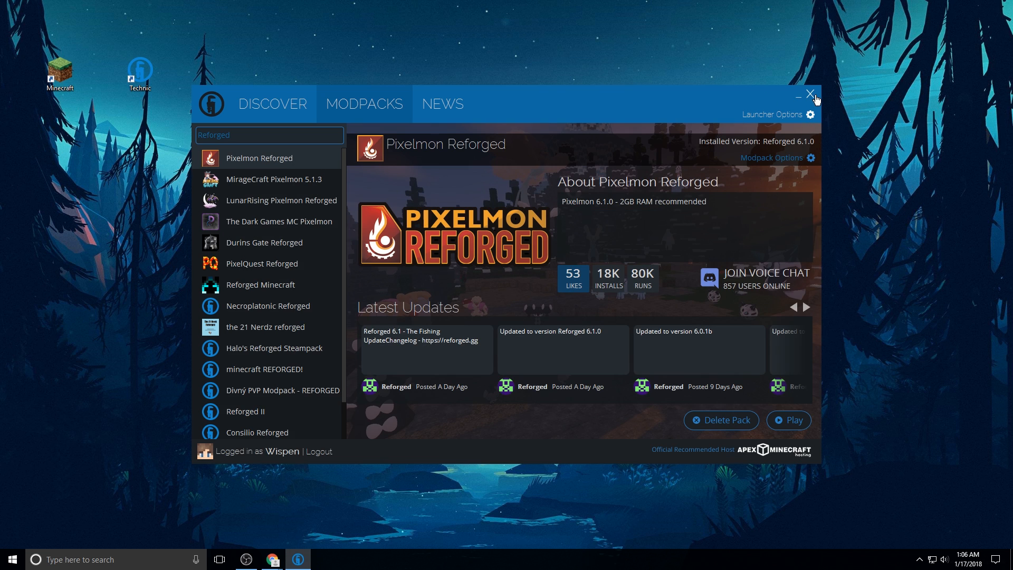
click(812, 95)
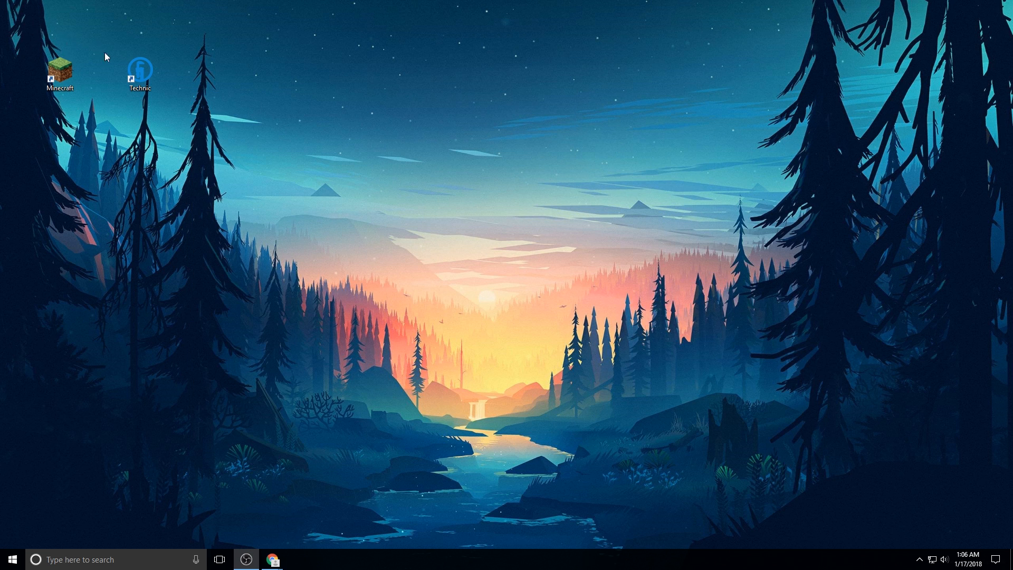
mouse_move(124, 130)
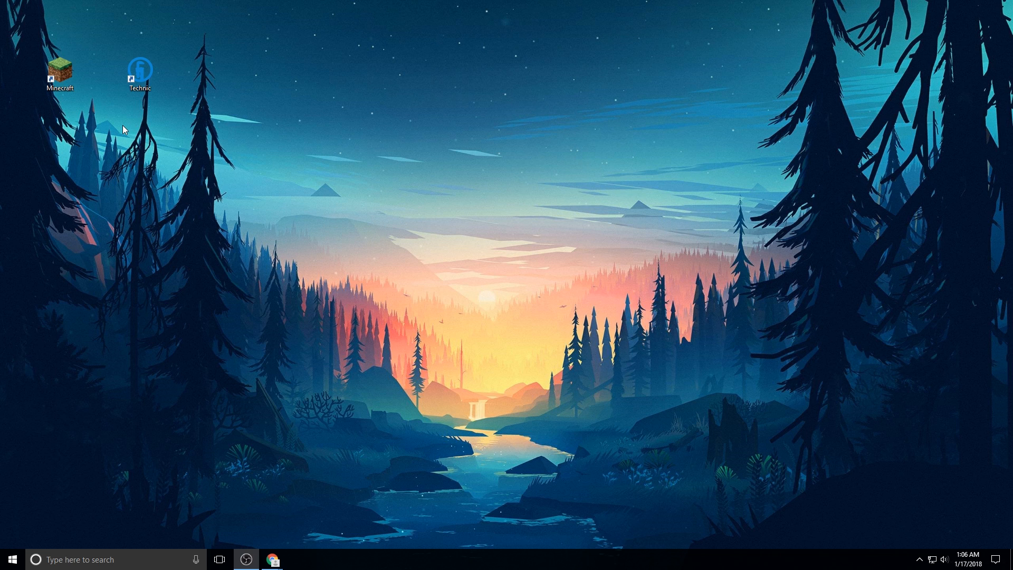
mouse_move(101, 72)
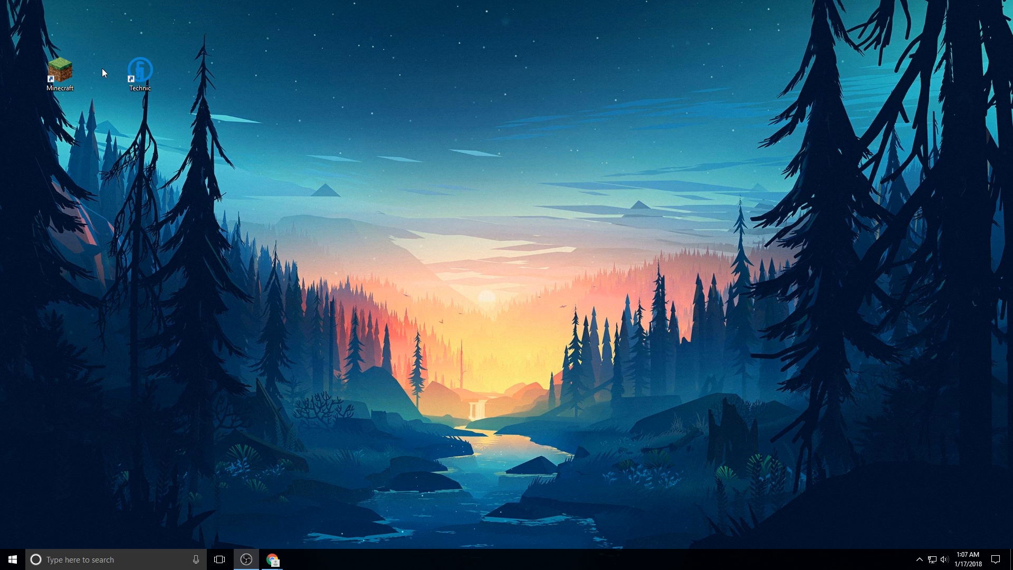
Step: Start the Pixelmon 1.12.2 jar download from reforged.gg, skipping the adf.ly ad page
click(140, 69)
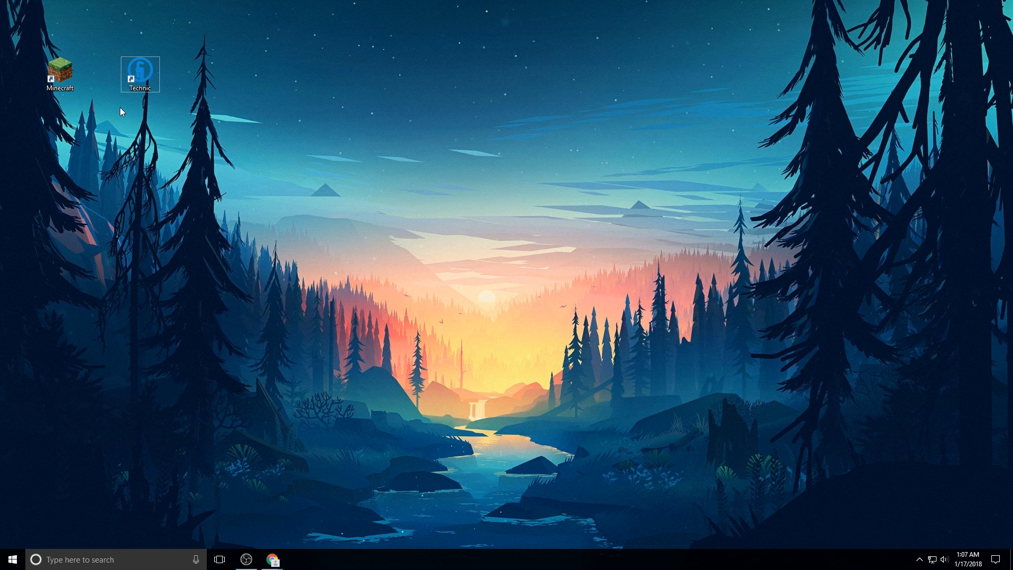
mouse_move(84, 114)
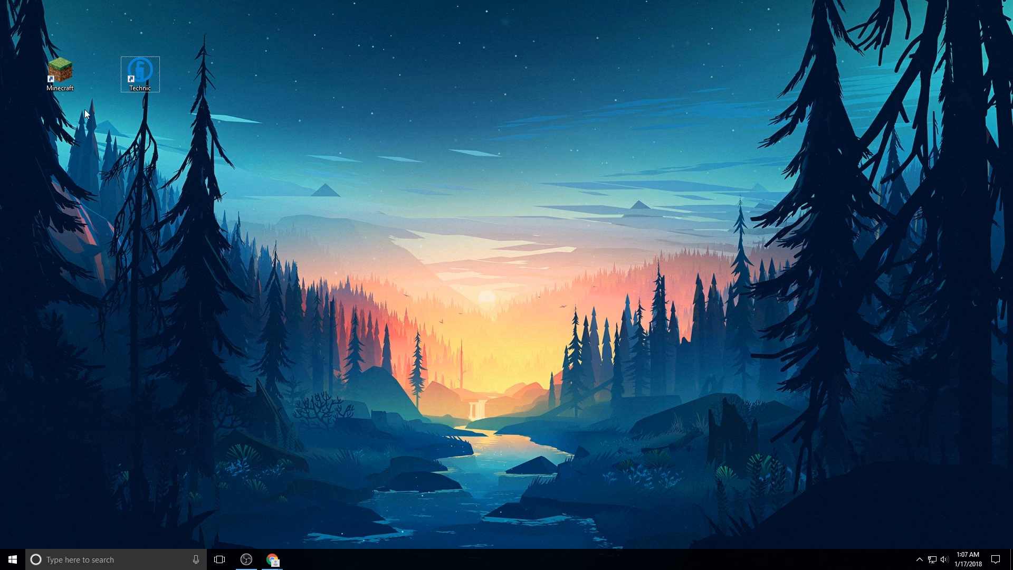
click(270, 558)
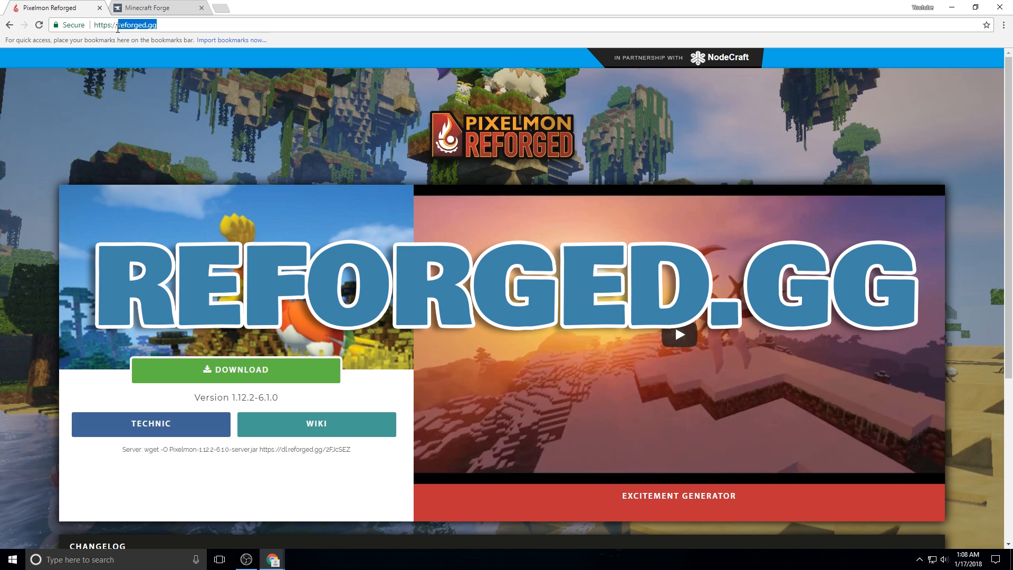
mouse_move(152, 91)
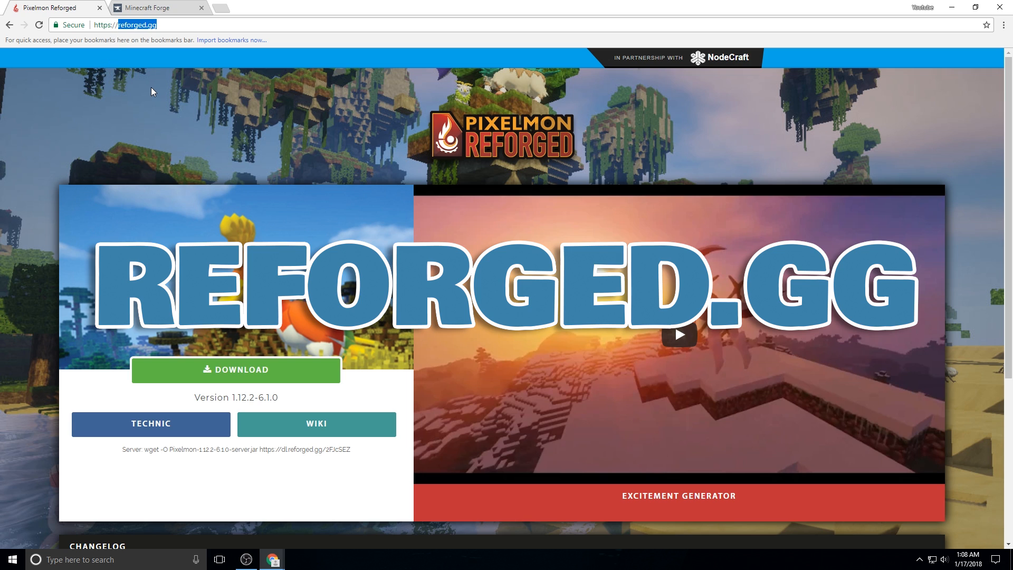
click(200, 8)
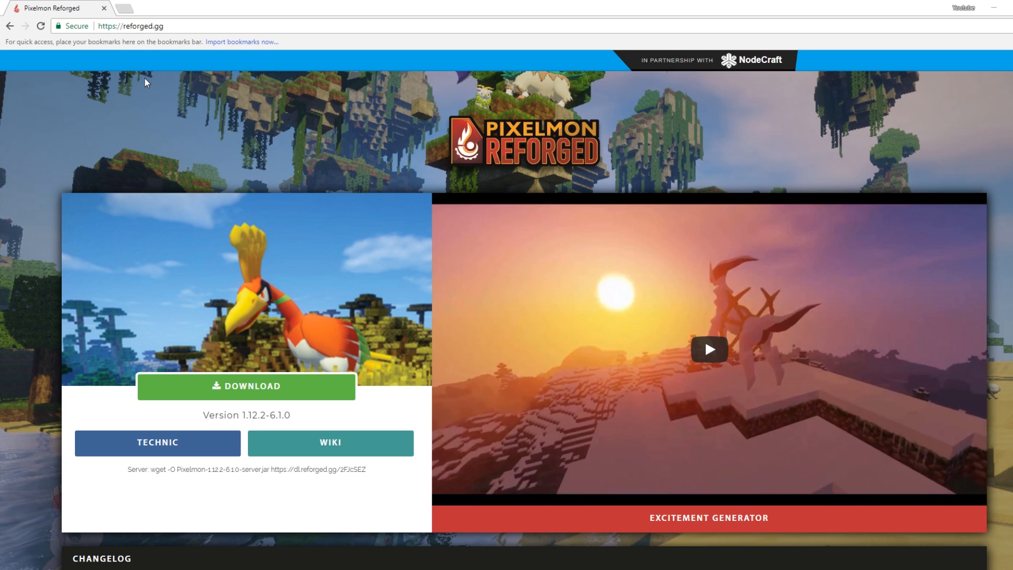
click(245, 386)
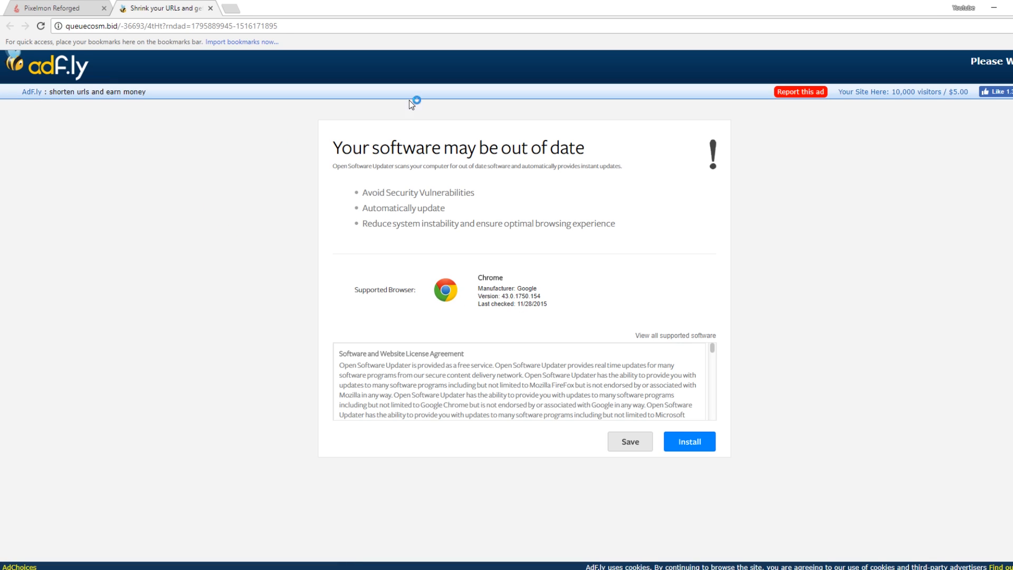
mouse_move(221, 120)
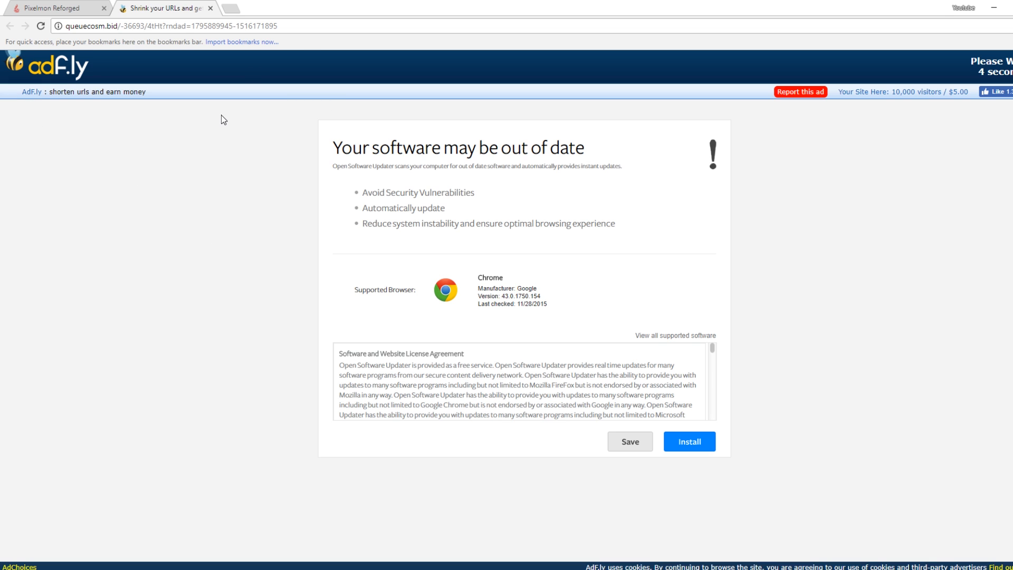
click(689, 441)
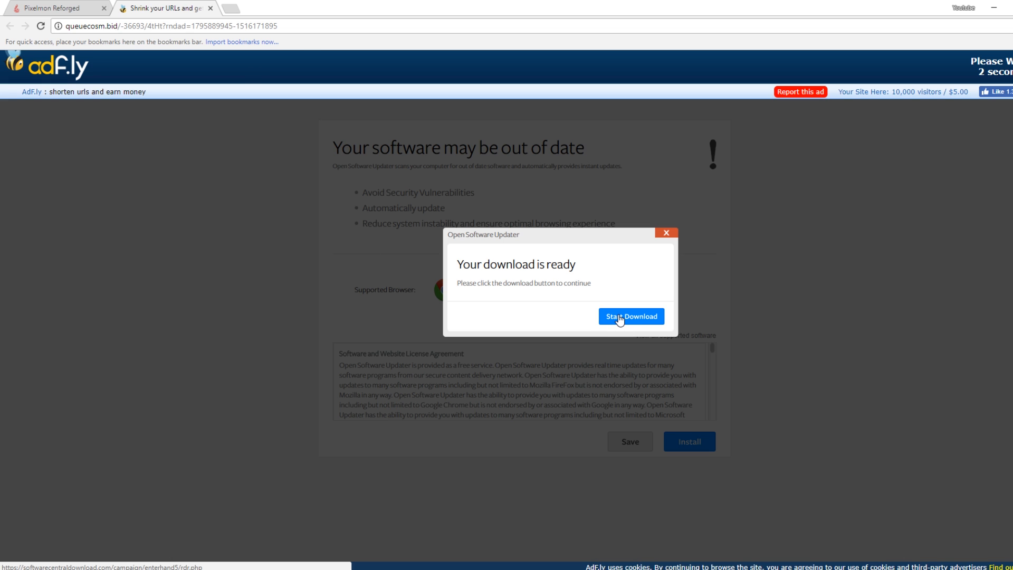
mouse_move(520, 126)
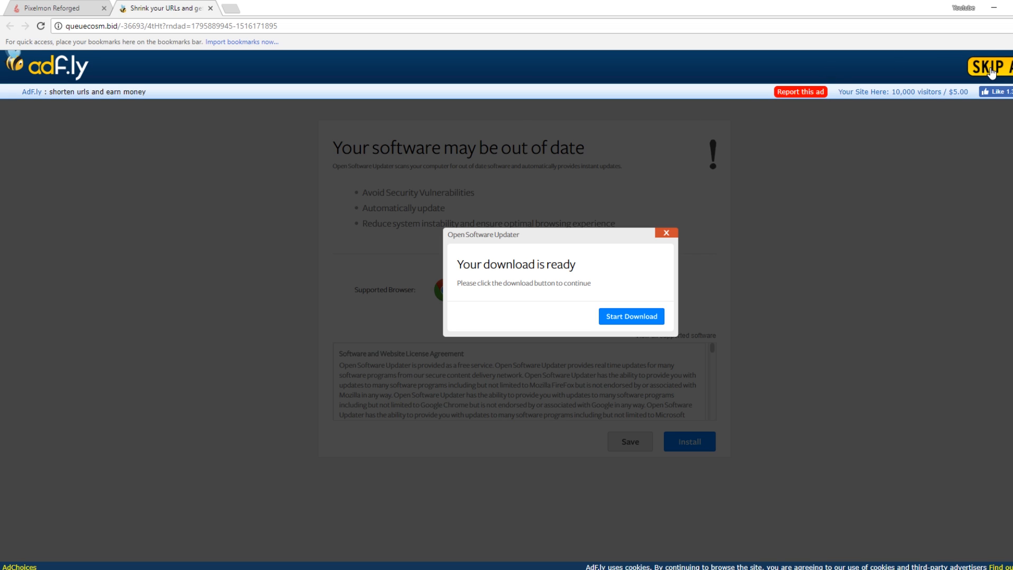
click(631, 316)
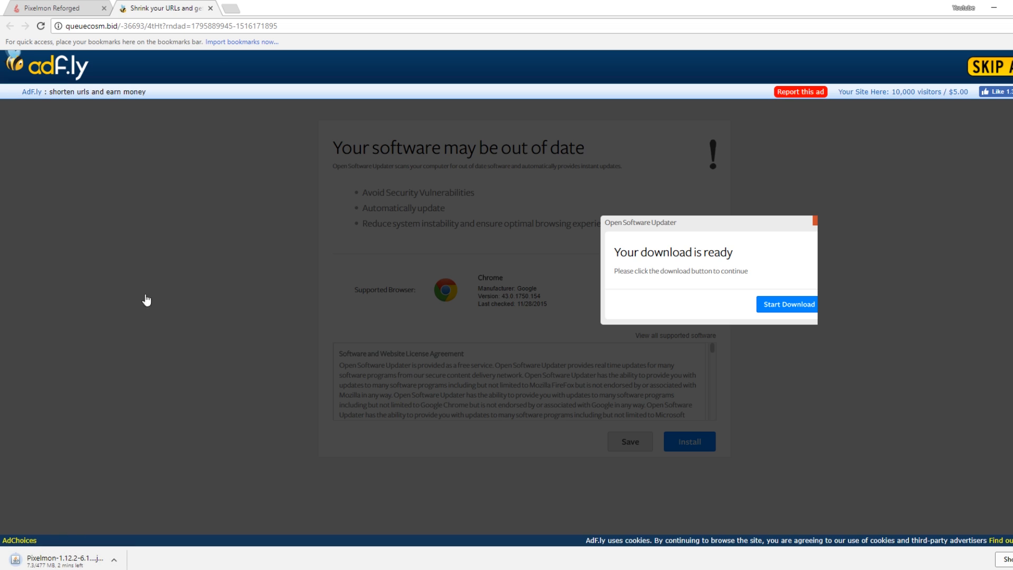
click(210, 8)
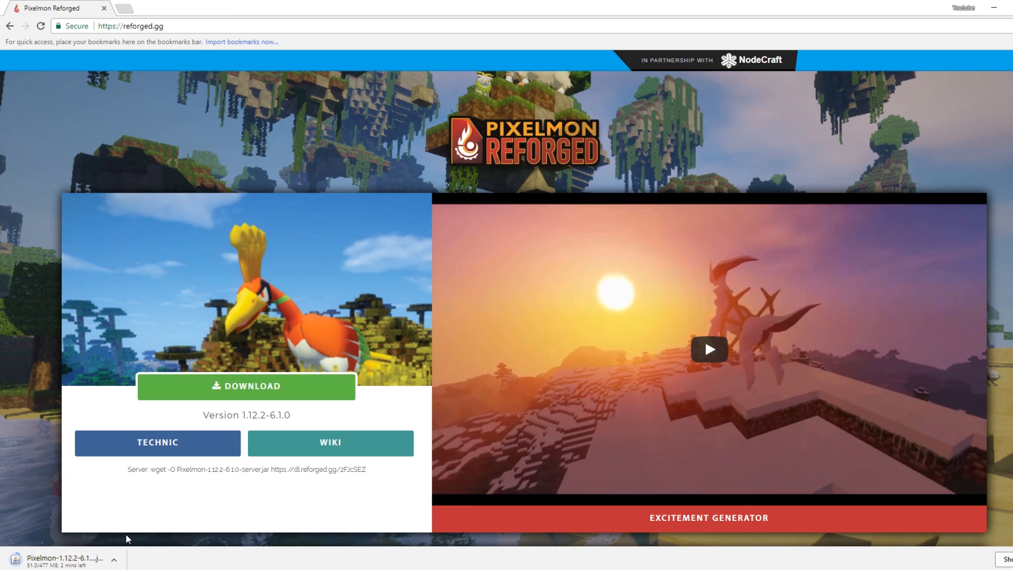
mouse_move(49, 554)
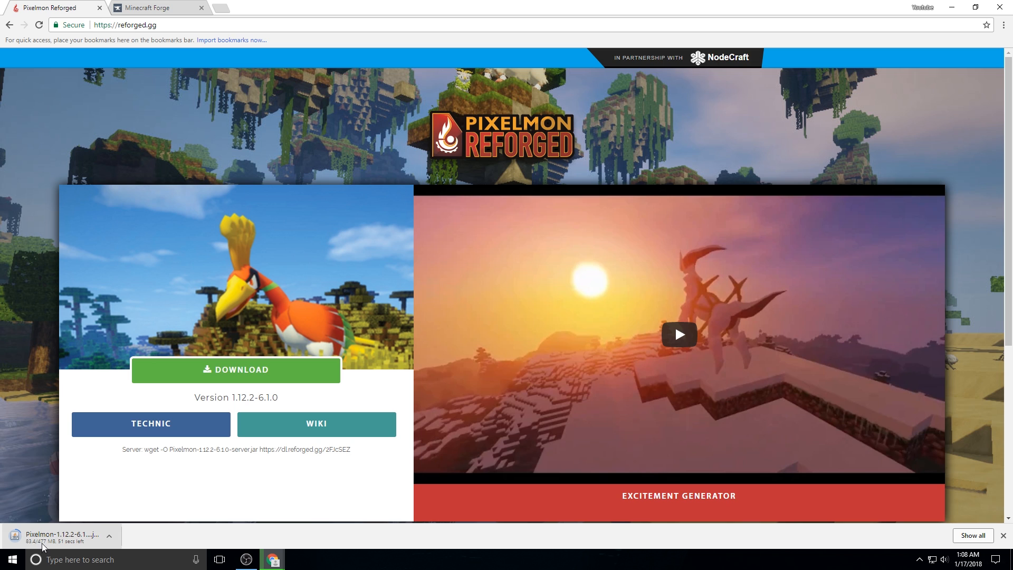
mouse_move(12, 479)
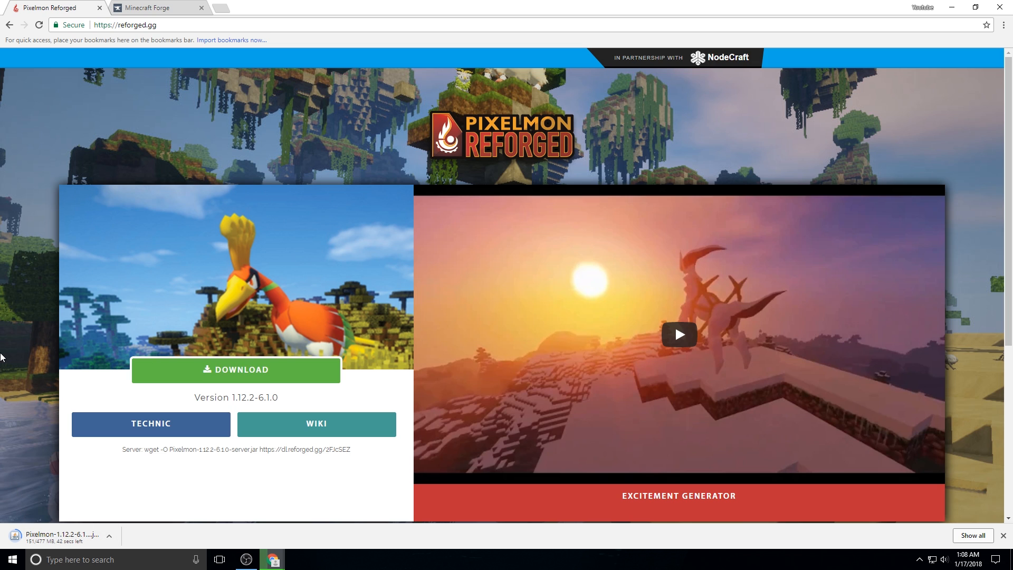
mouse_move(54, 529)
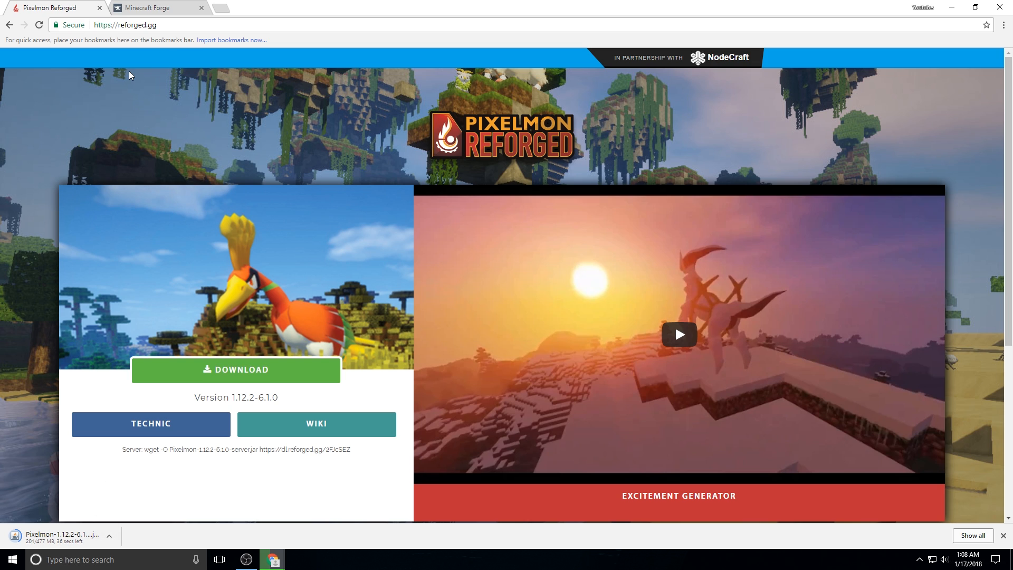
Step: Download the recommended Forge 1.12.2-14.23.1.2555 Windows installer from the Minecraft Forge page
click(153, 7)
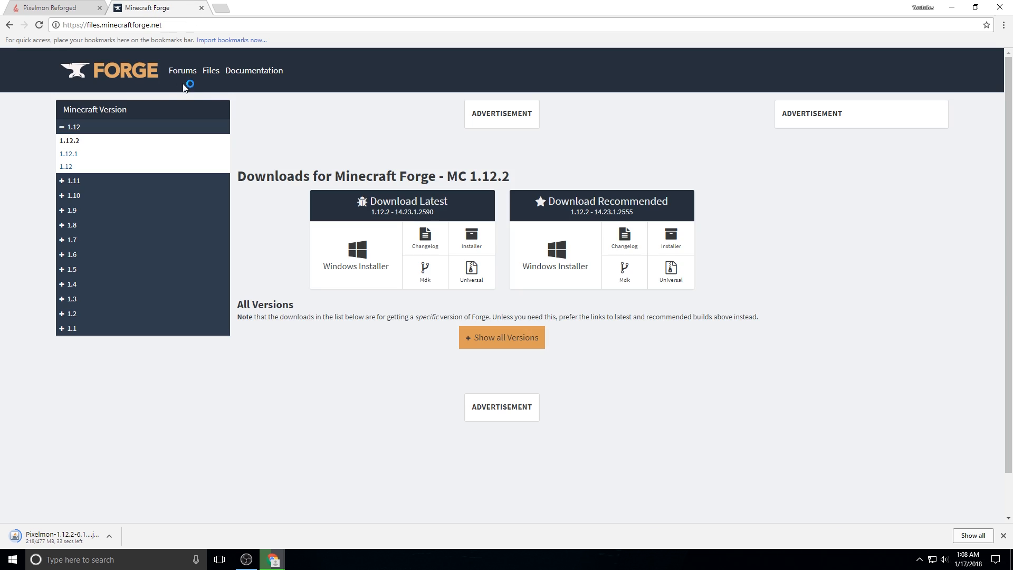
mouse_move(276, 128)
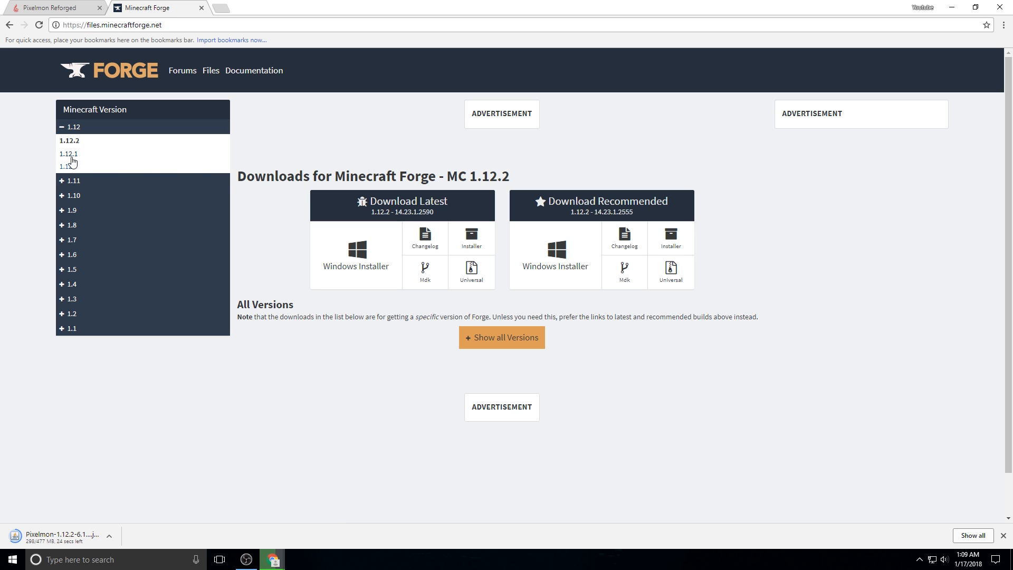
mouse_move(555, 253)
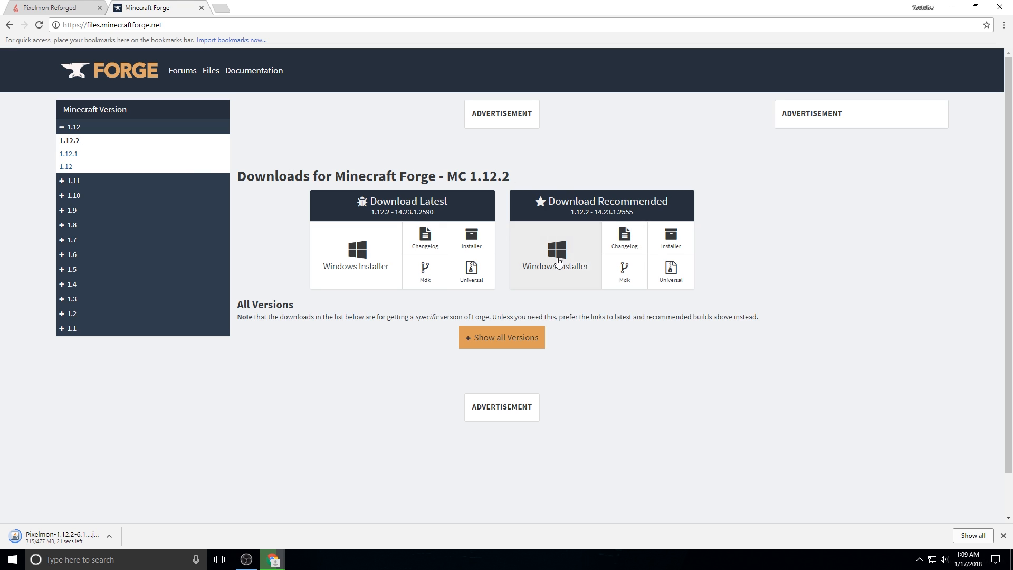
mouse_move(554, 252)
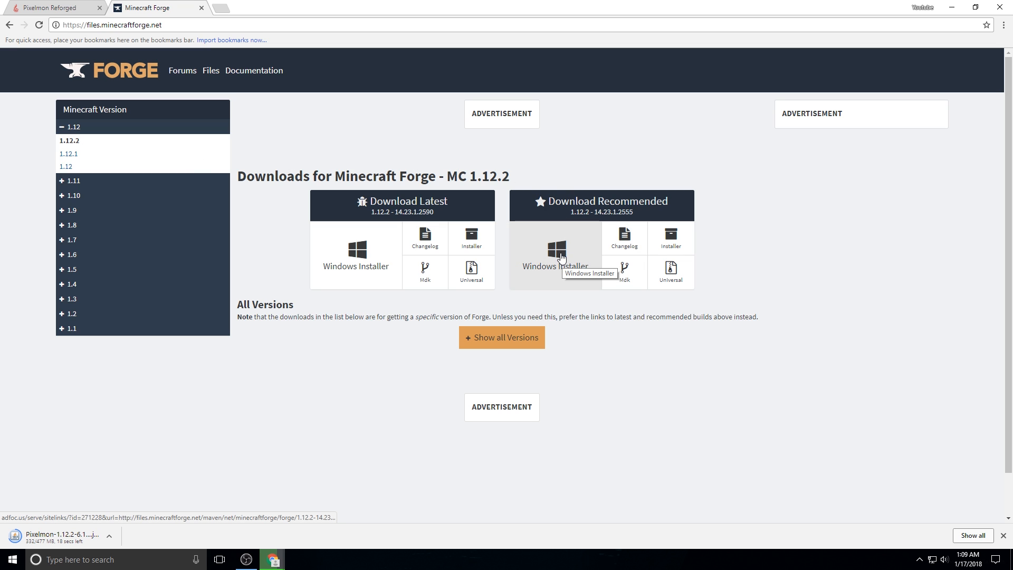
mouse_move(670, 234)
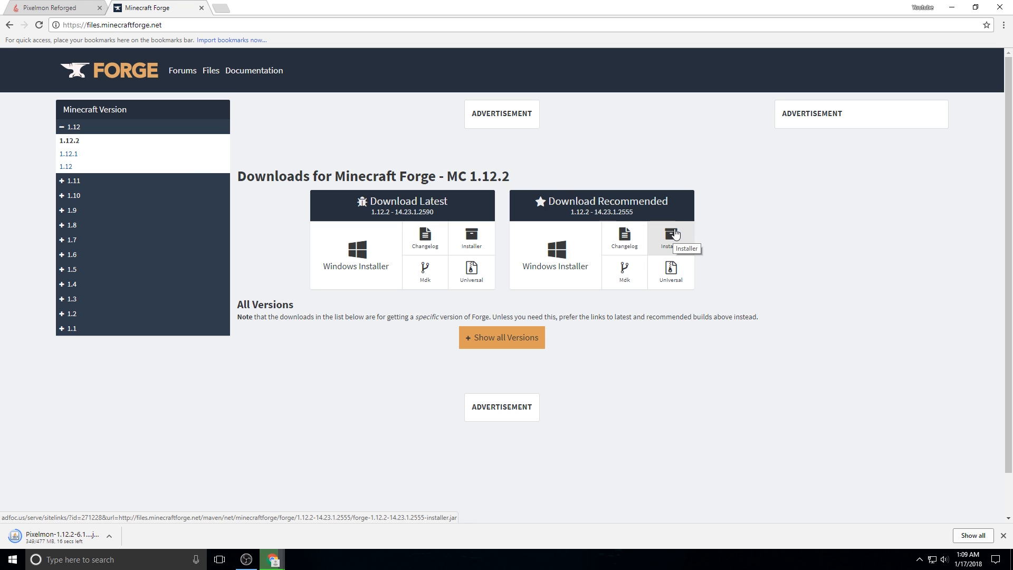
mouse_move(555, 252)
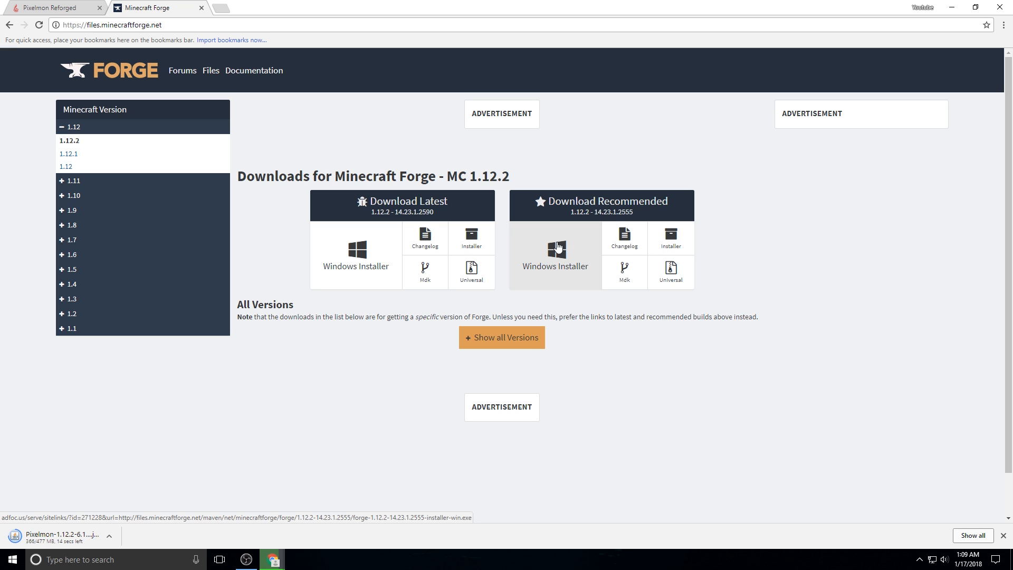
click(555, 249)
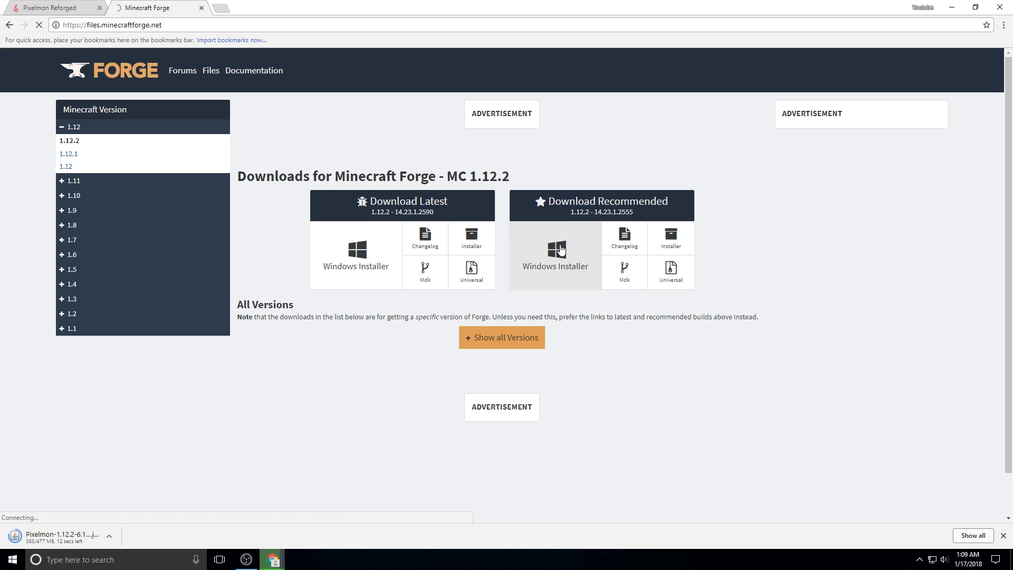
click(554, 249)
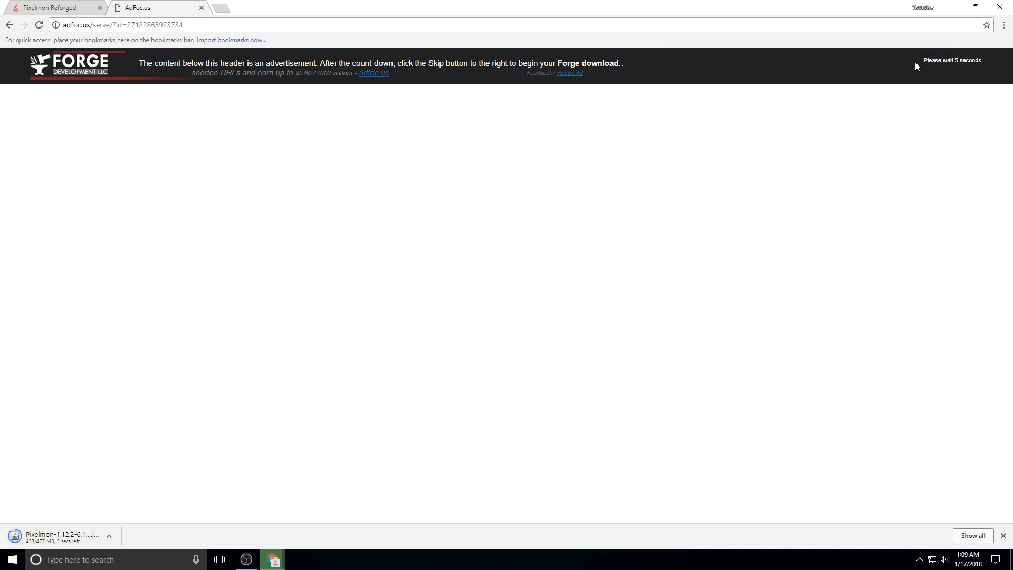
mouse_move(719, 158)
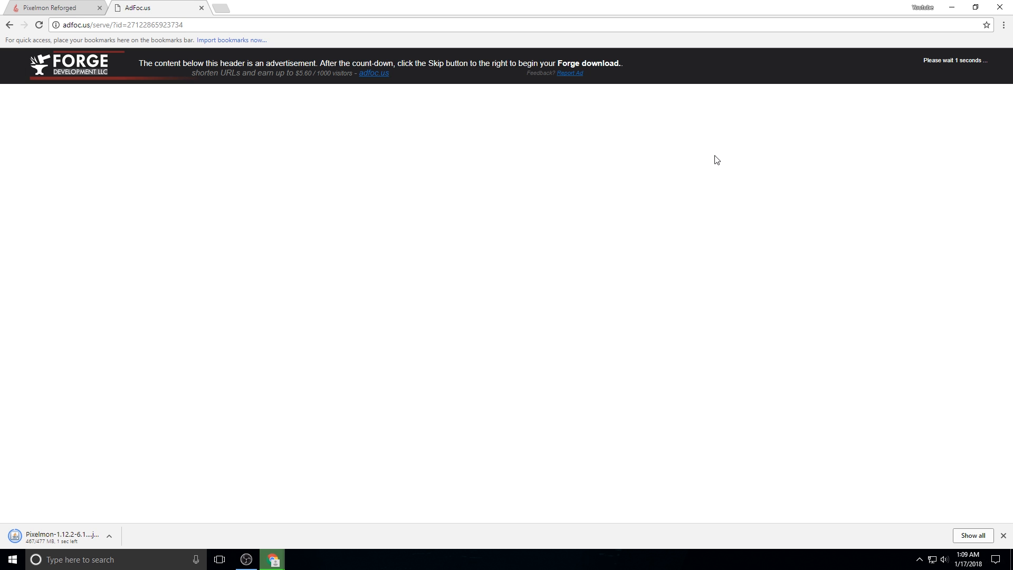
mouse_move(297, 346)
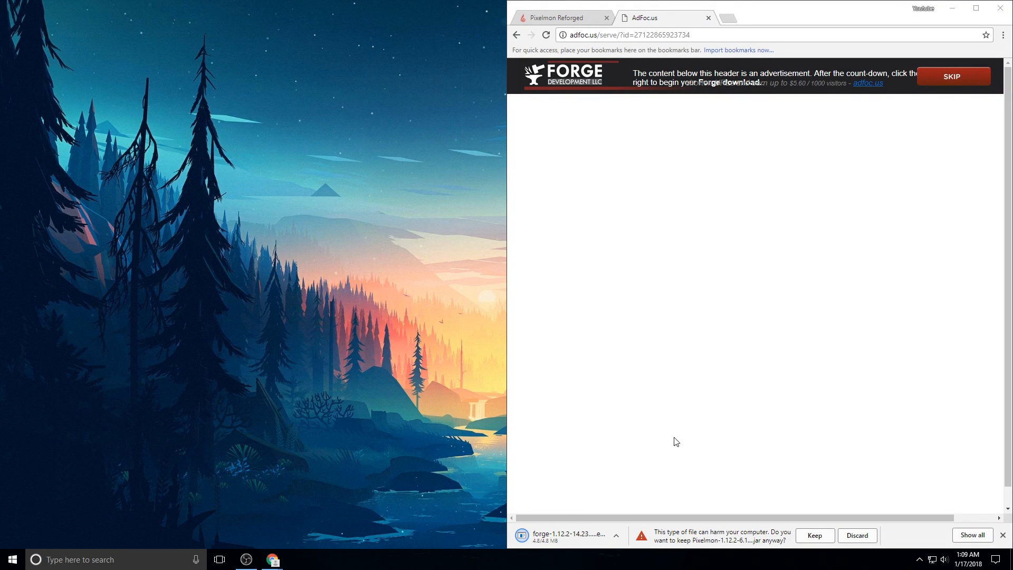
Step: Keep the flagged Pixelmon jar download and bring up the Forge installer's options on the desktop
click(813, 535)
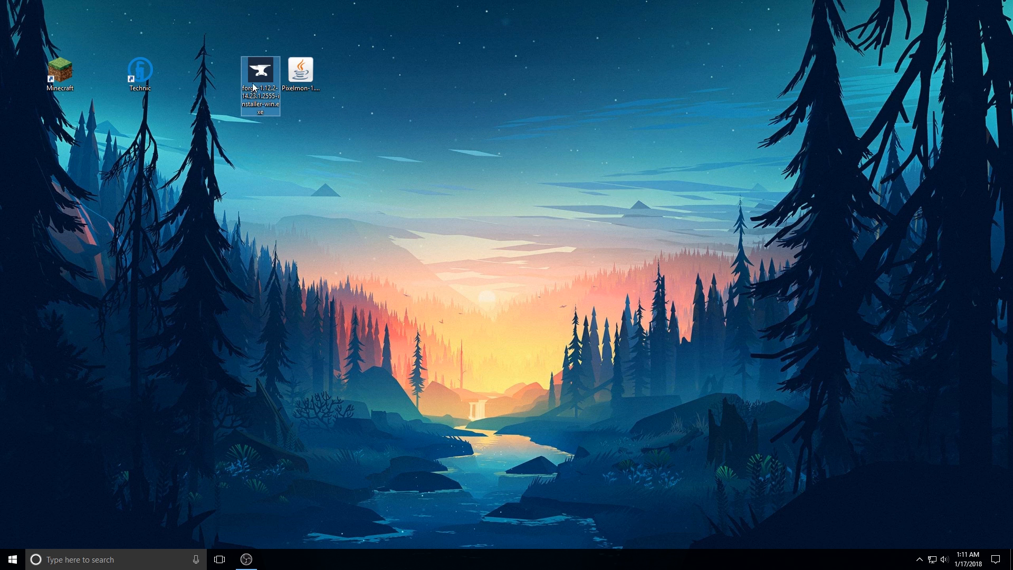
right_click(260, 71)
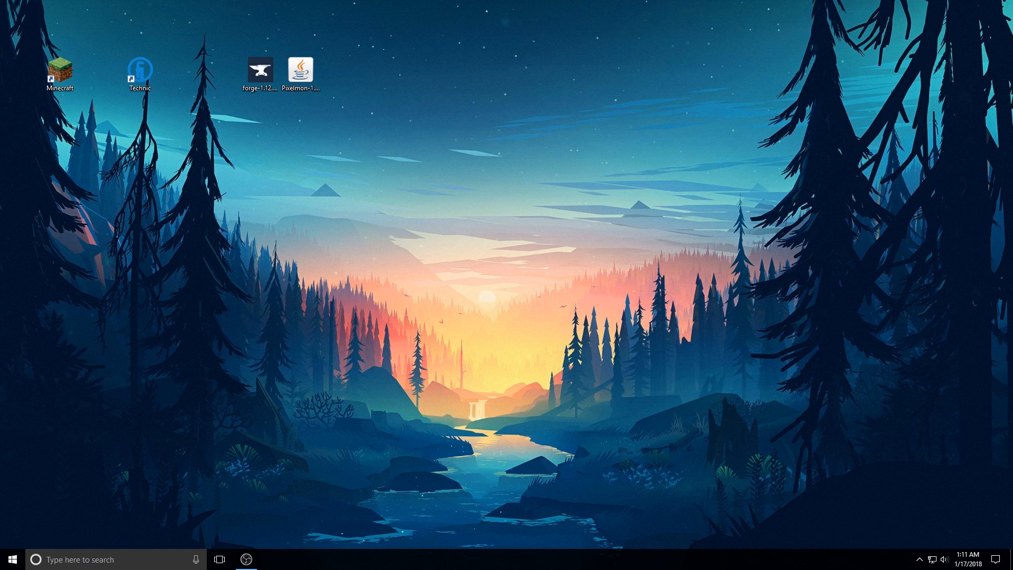
Step: Run the Forge installer as client with Mercurius unchecked, and dismiss the success message
double_click(259, 69)
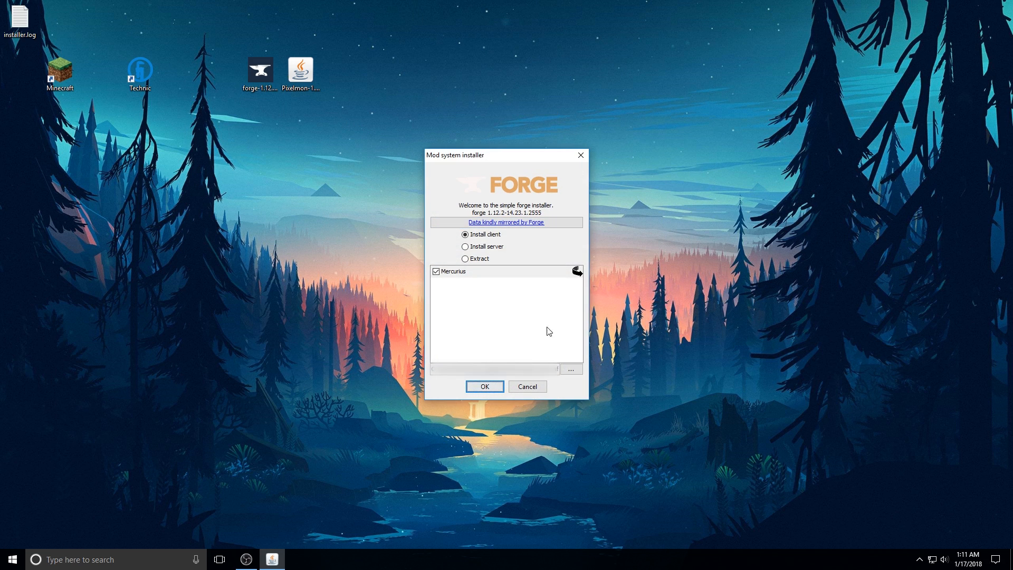
mouse_move(507, 242)
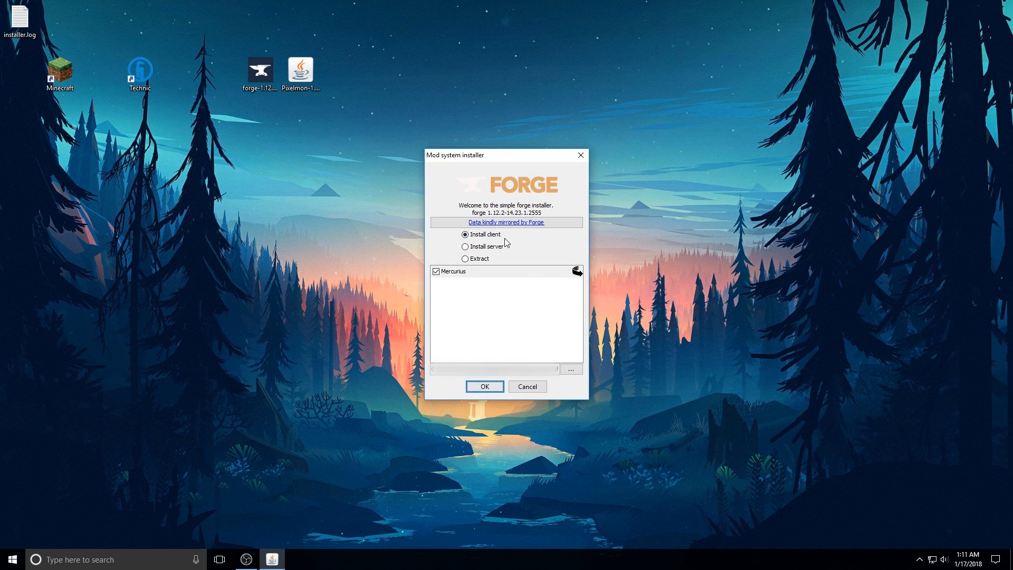
mouse_move(465, 277)
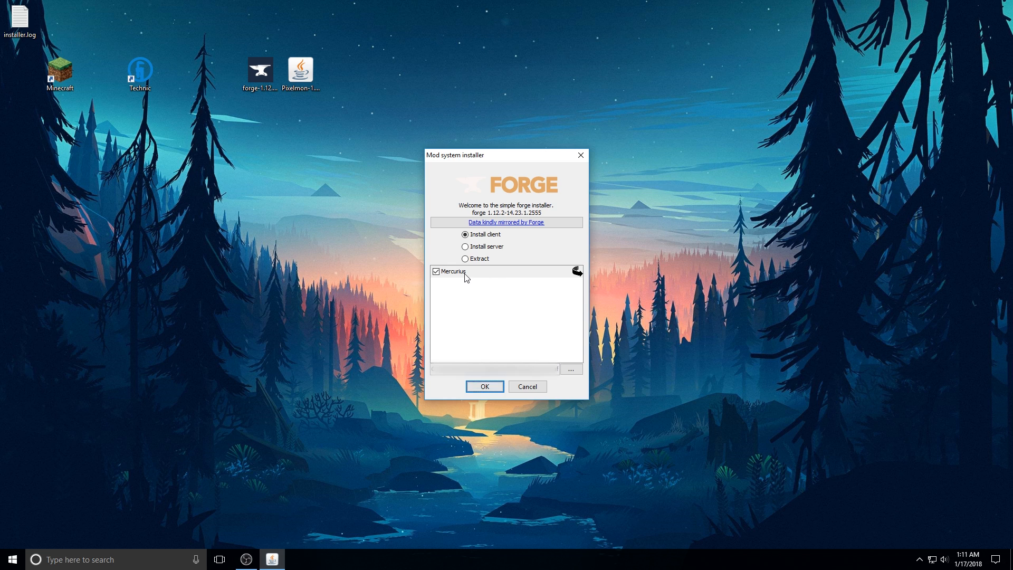
mouse_move(465, 278)
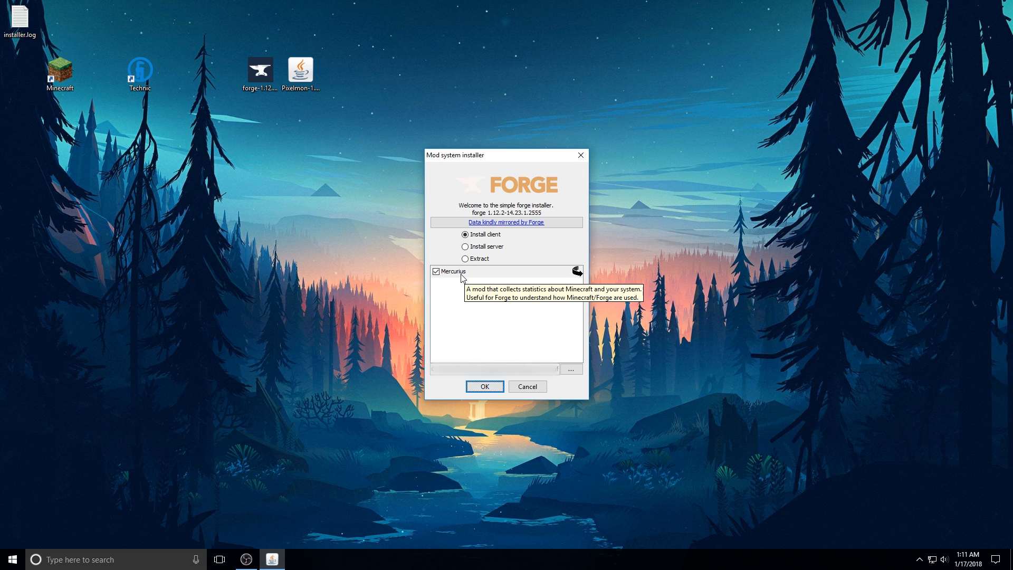
click(436, 271)
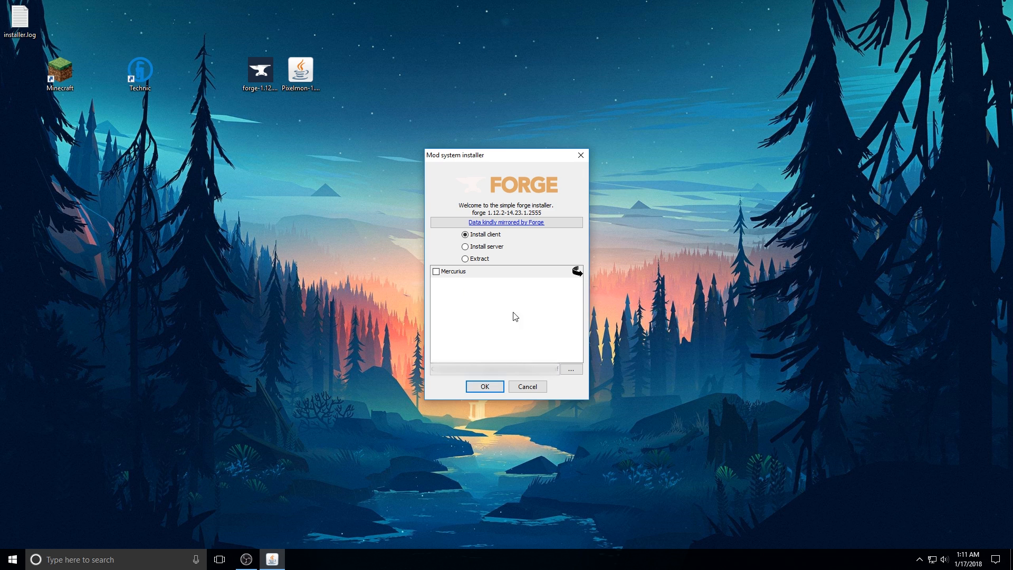
click(483, 386)
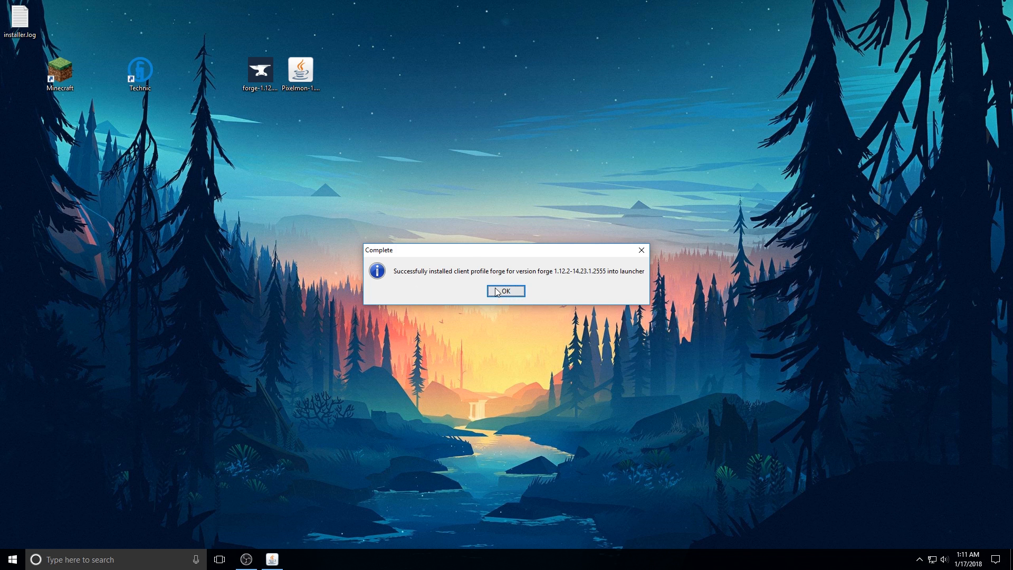
click(504, 290)
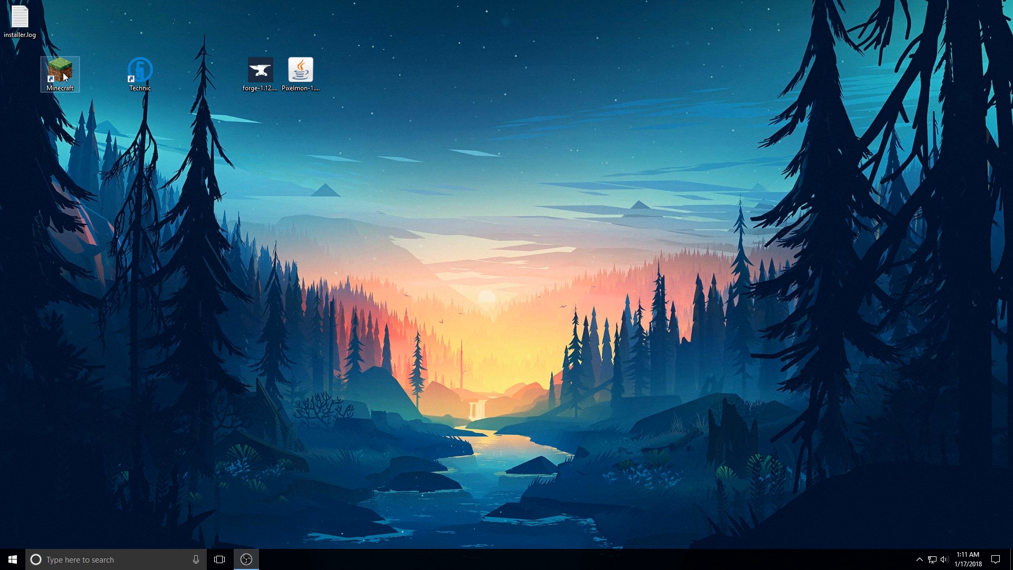
Step: Launch Minecraft Launcher and turn on advanced settings in Launch options, accepting the warning
double_click(60, 69)
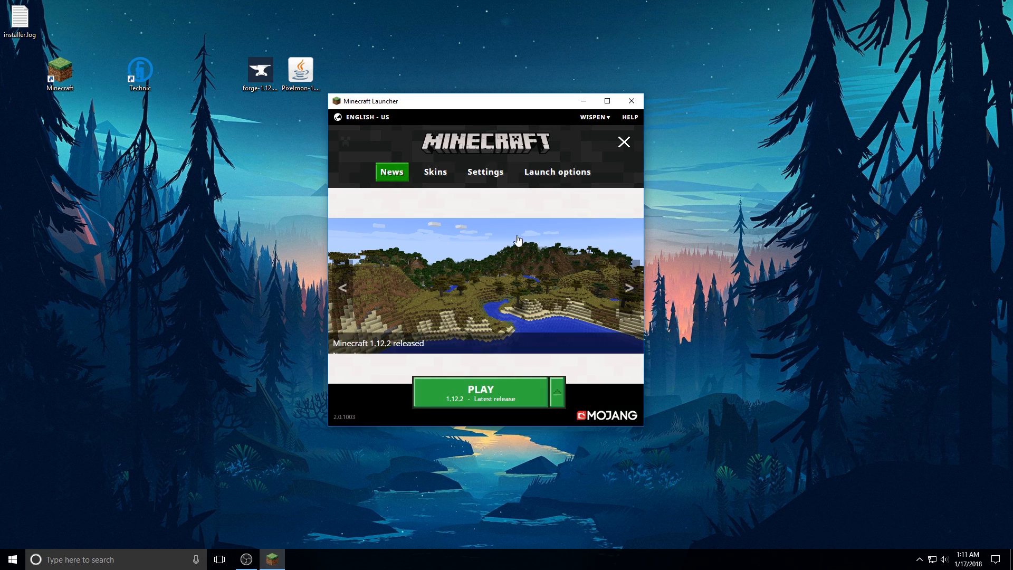
click(556, 172)
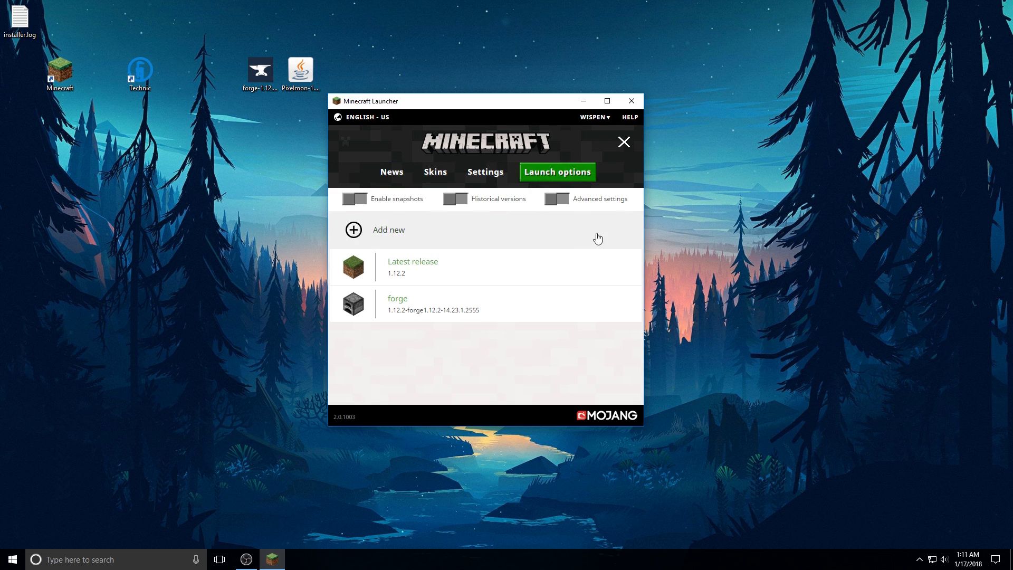
click(555, 199)
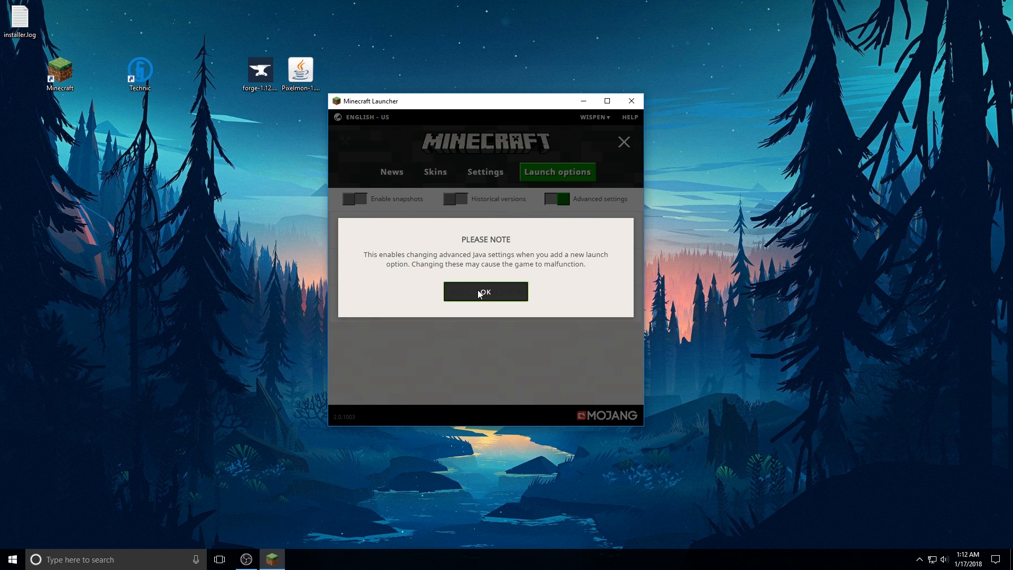
click(485, 292)
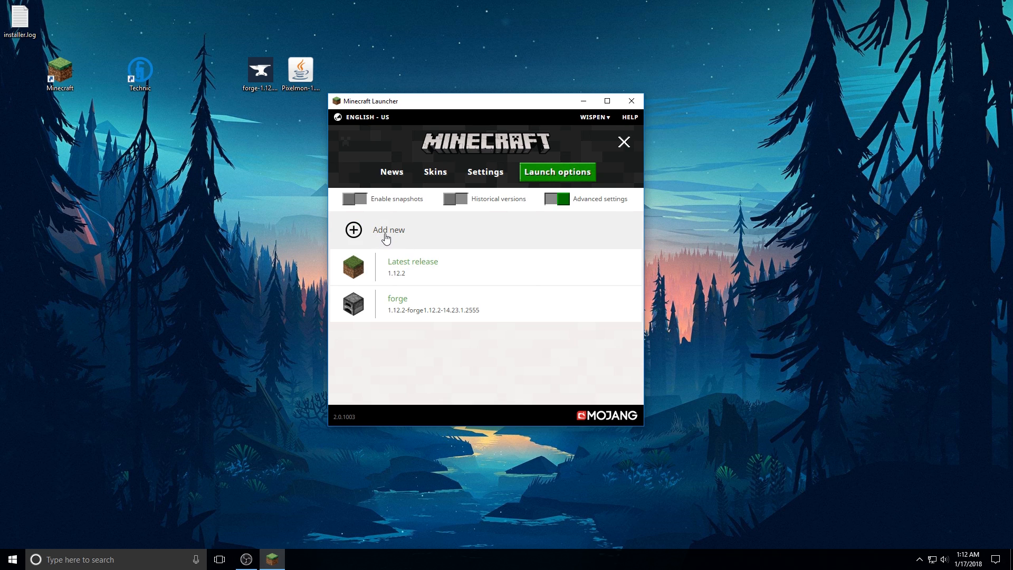
mouse_move(385, 239)
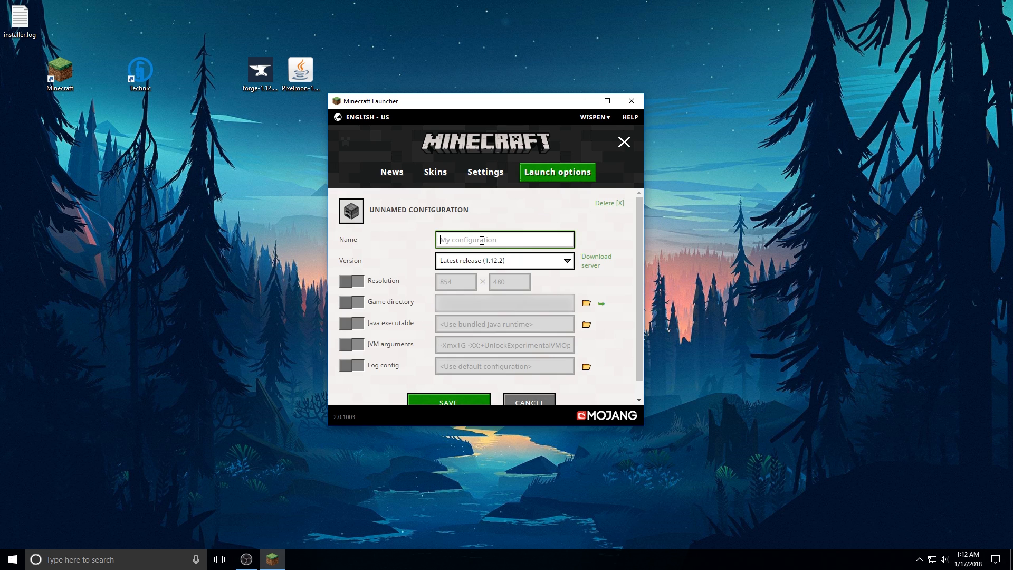
Step: Name the new profile 'Pixelmon' and set its version to release 1.12.2-forge1.12.2-14.23.1.2555
text(Pixelmon)
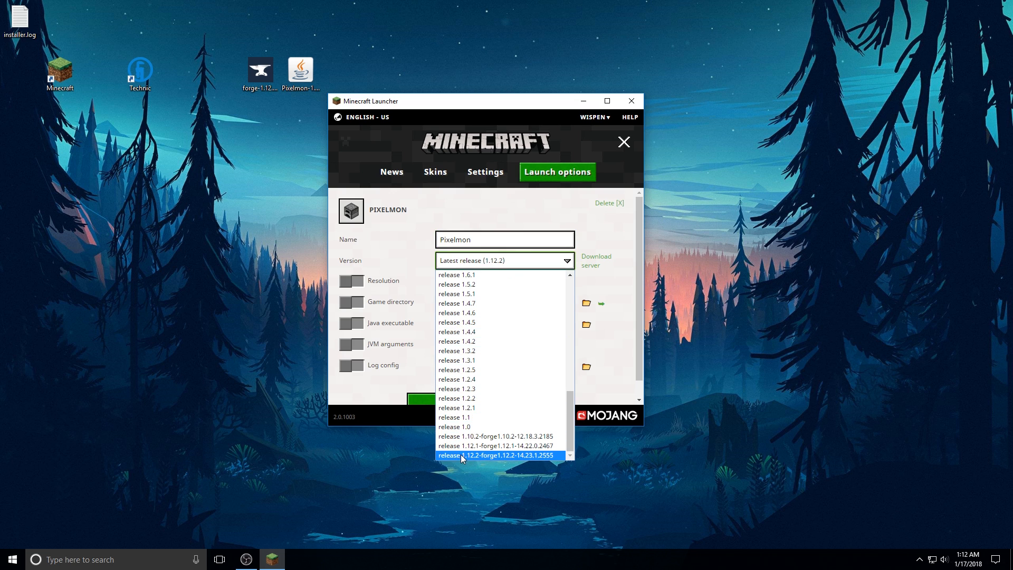
mouse_move(500, 462)
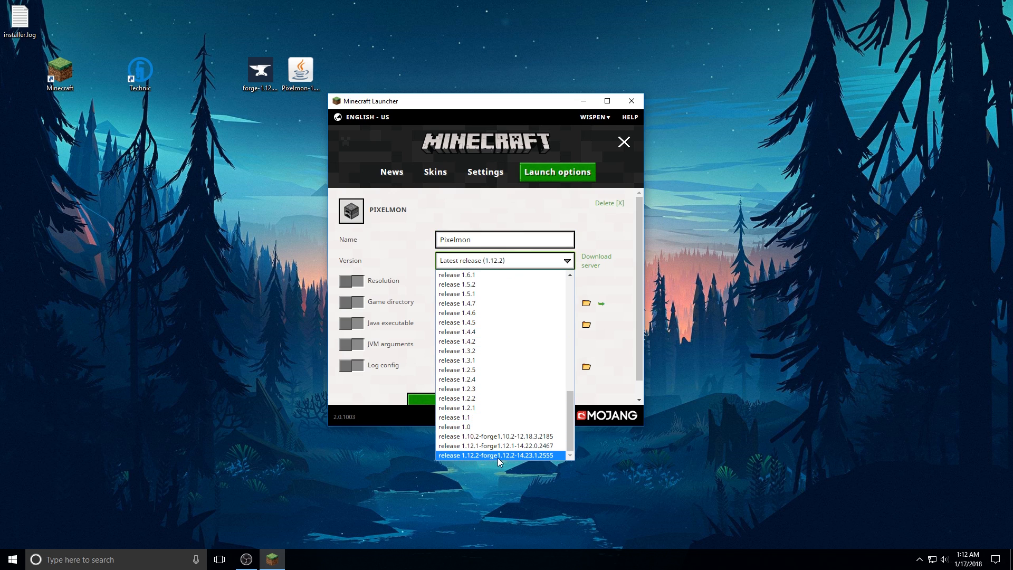
mouse_move(547, 460)
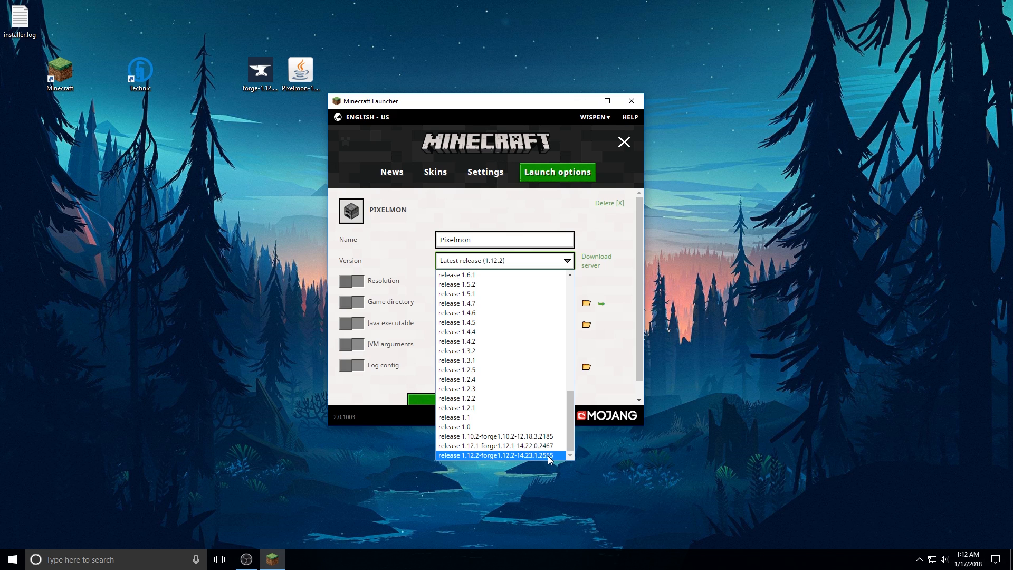
mouse_move(549, 462)
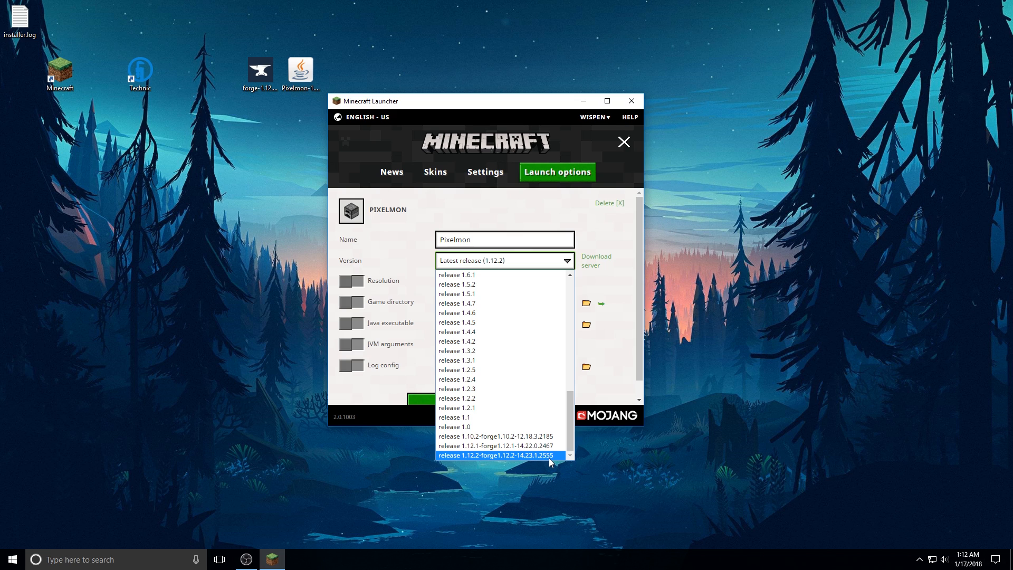
mouse_move(551, 458)
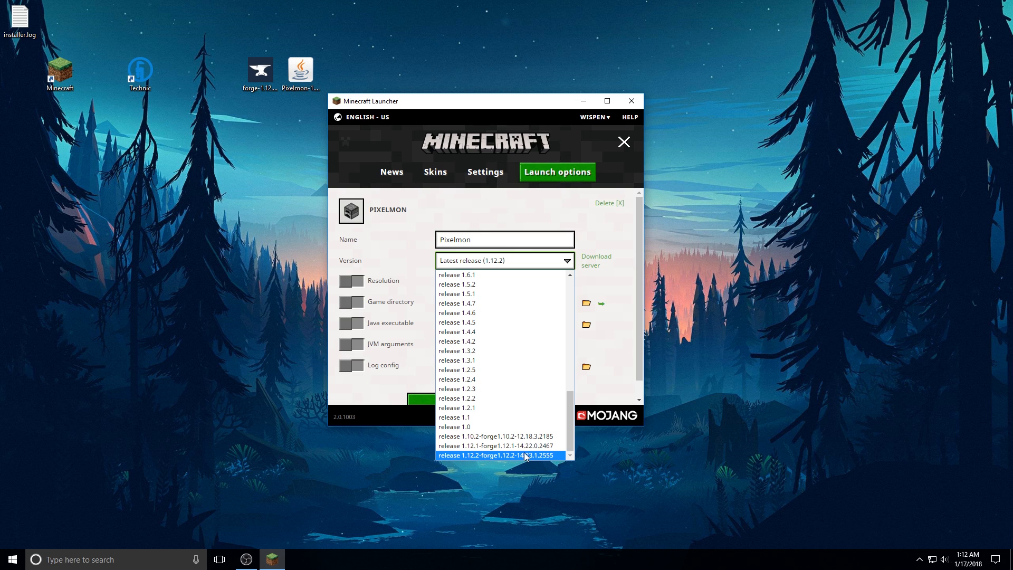
click(494, 455)
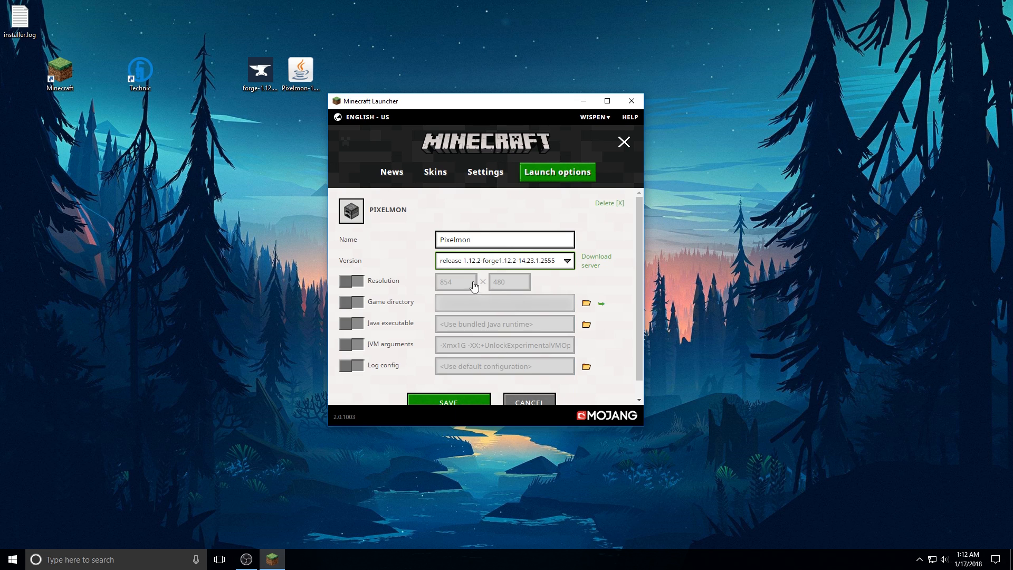
mouse_move(353, 335)
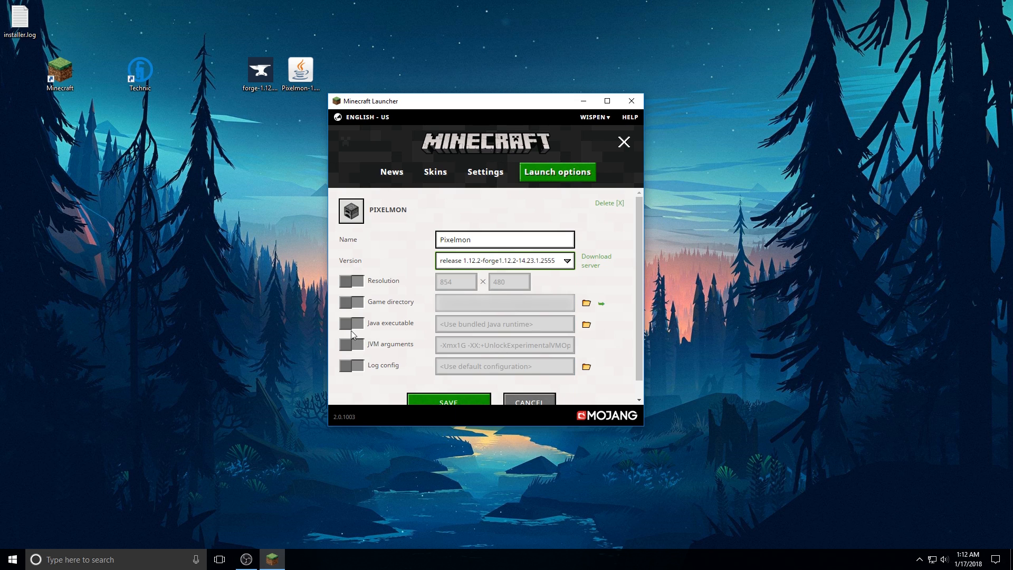
mouse_move(474, 326)
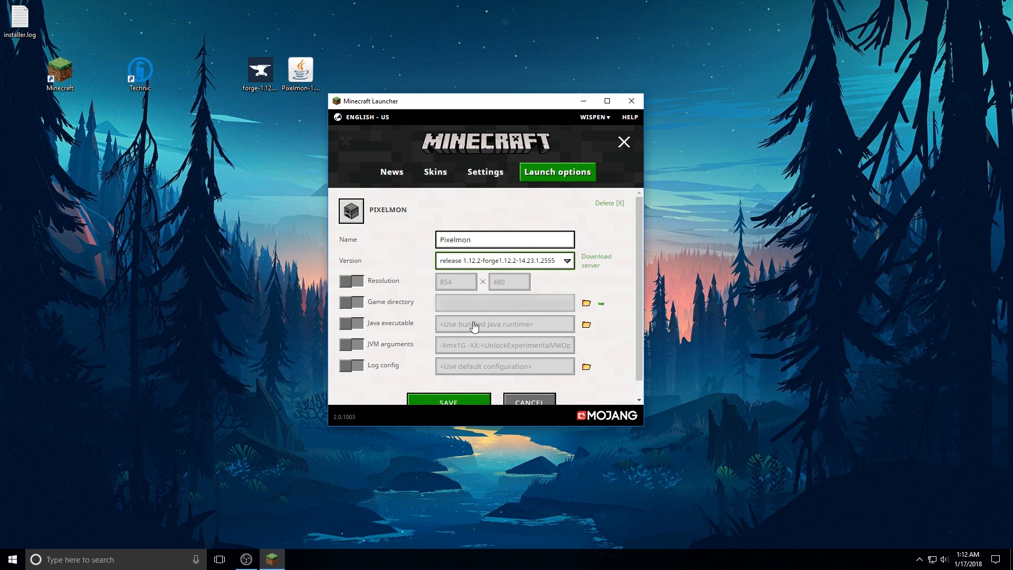
mouse_move(360, 350)
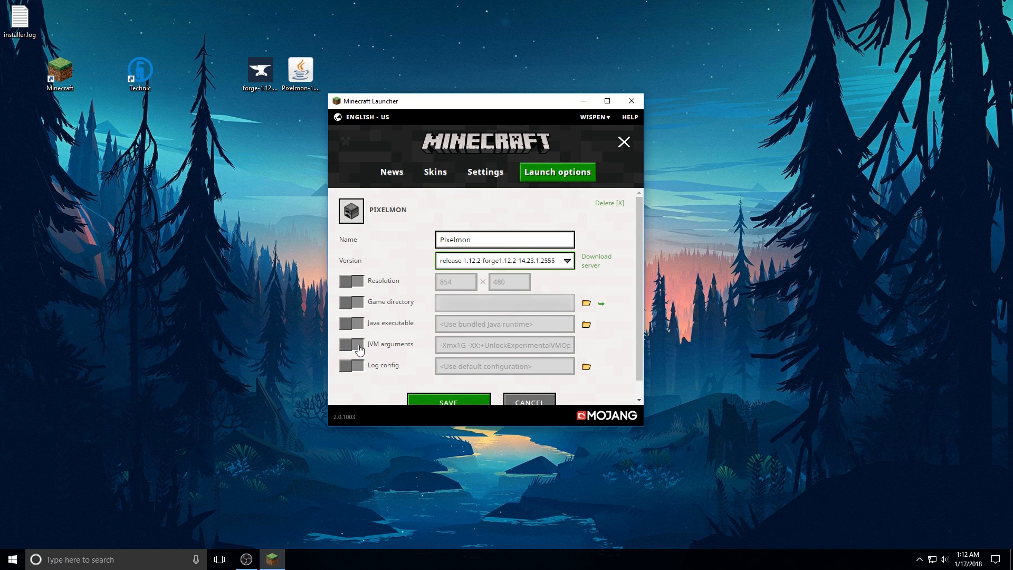
Step: Enable JVM arguments with -Xmx3G and save the Pixelmon profile
click(351, 344)
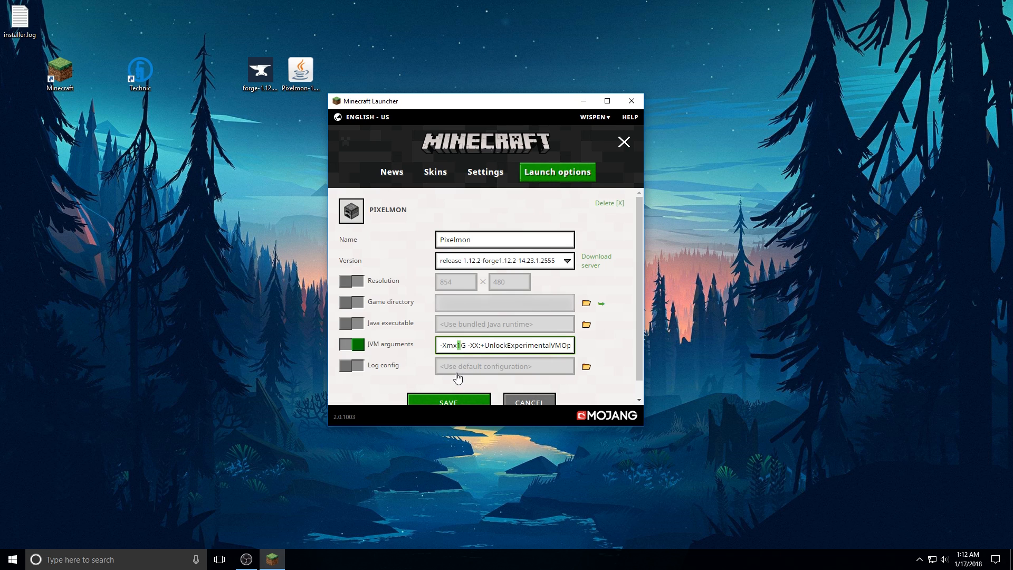
mouse_move(480, 374)
text(3)
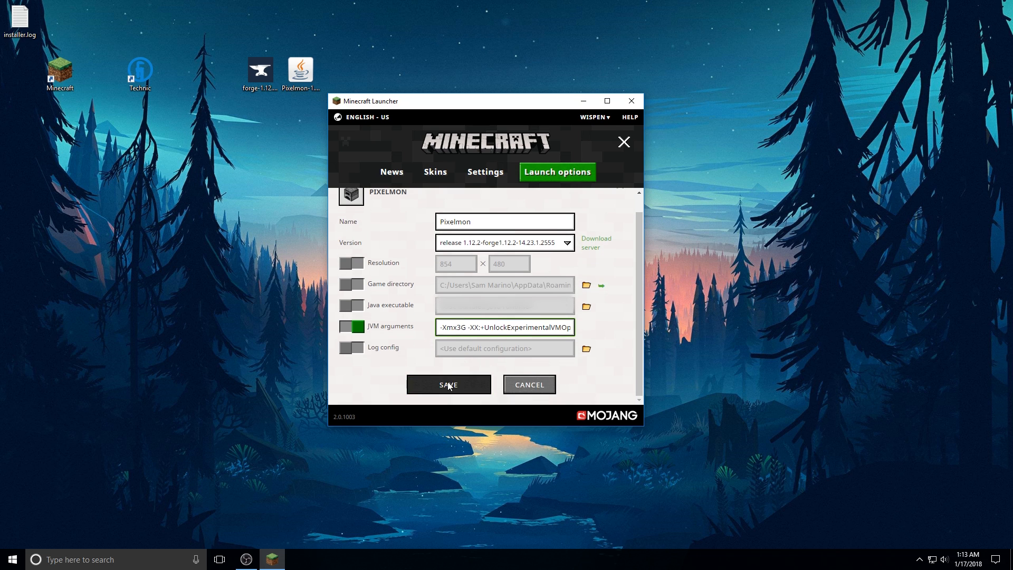
click(448, 384)
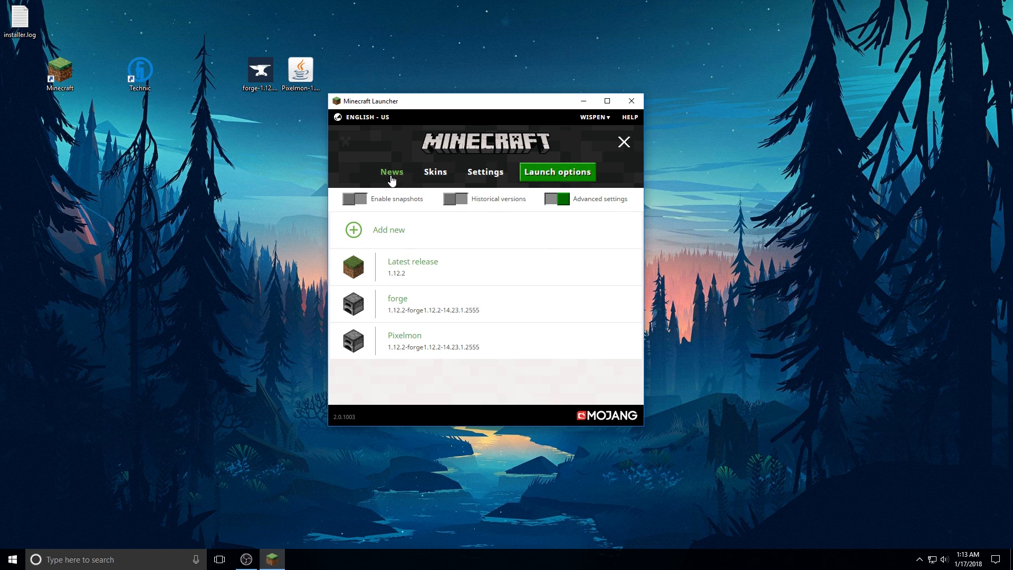
Step: Return the launcher to News and search Windows Start for %appdata
click(392, 172)
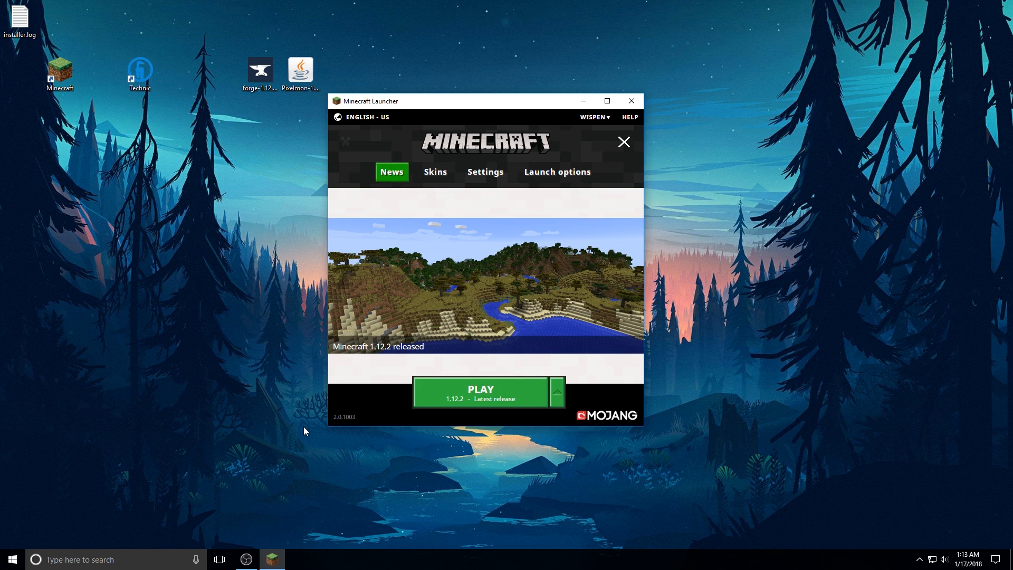
click(11, 559)
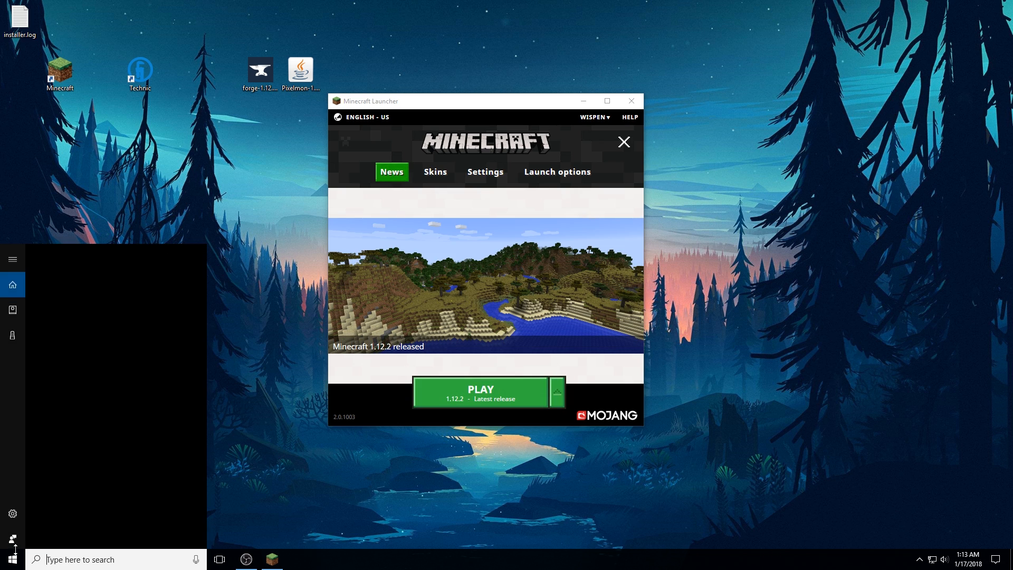
text($)
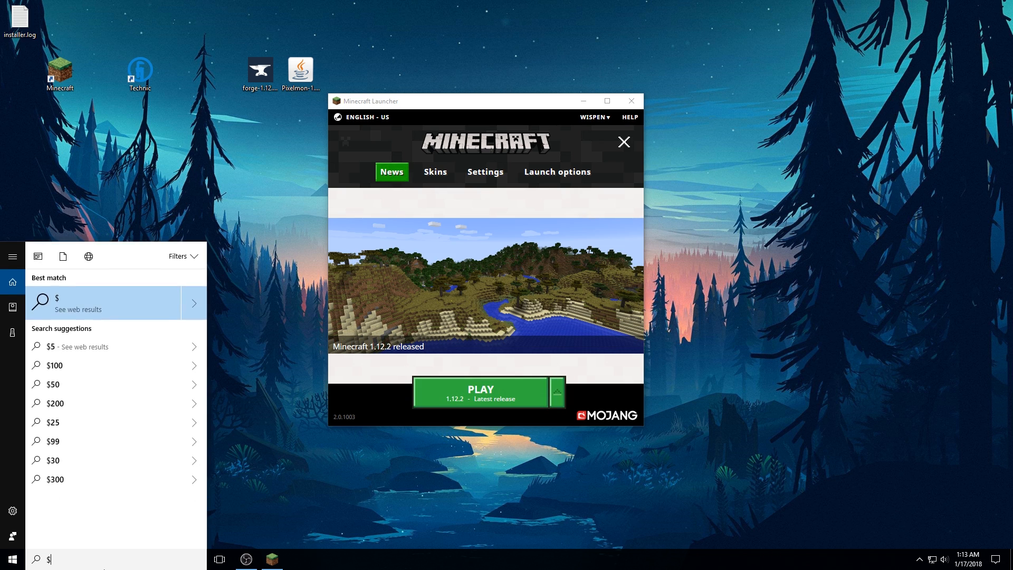
text(%appdata)
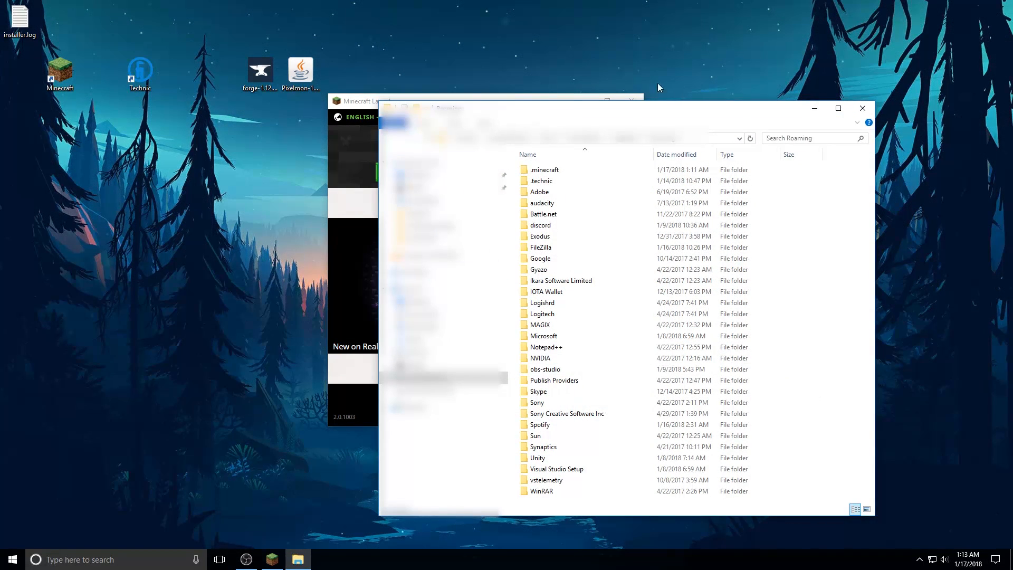
Step: Put Pixelmon-1.12.2-6.1.0-universal.jar into .minecraft mods beside Old Mods, then close Explorer
click(544, 170)
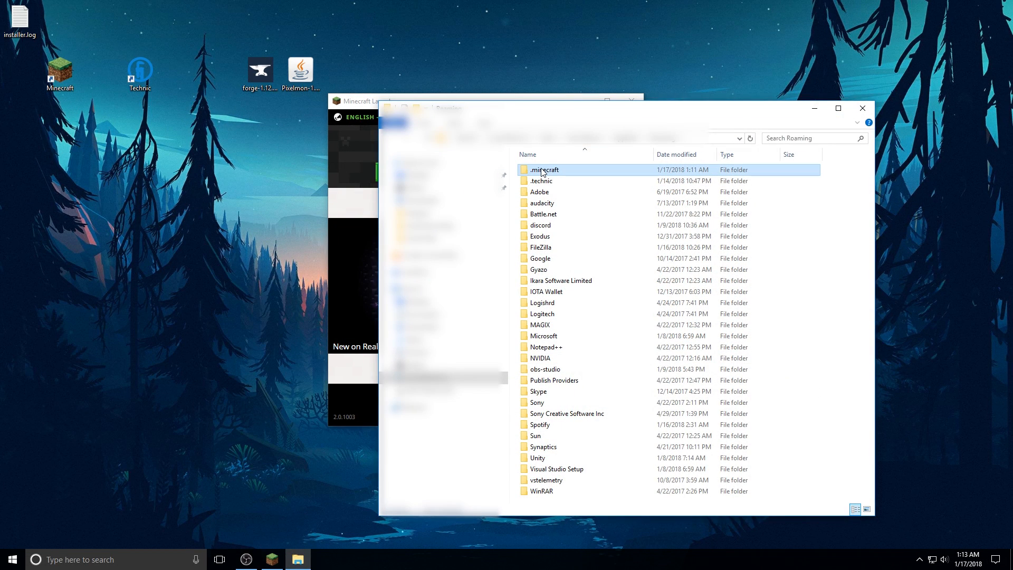
double_click(543, 169)
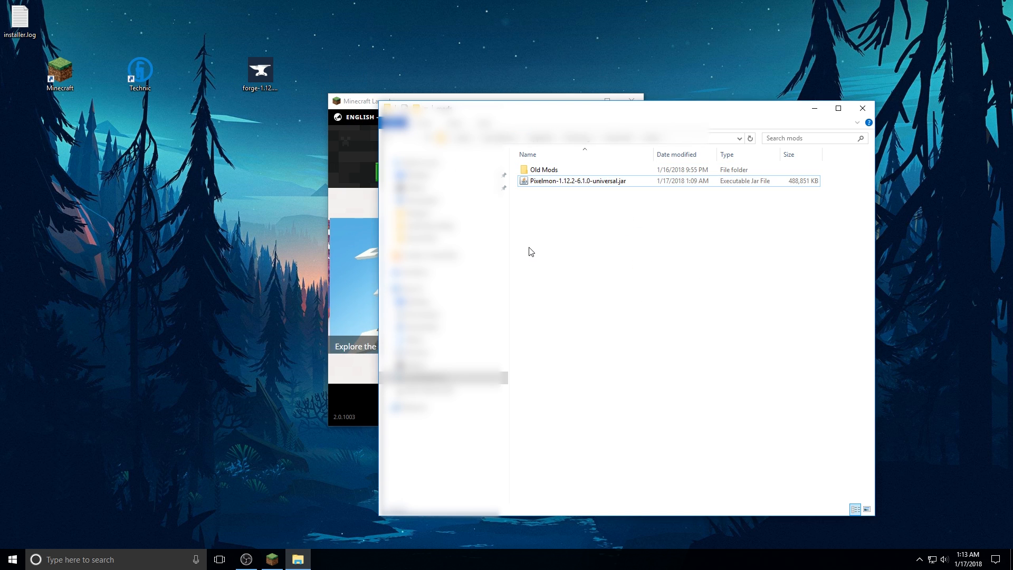
mouse_move(552, 217)
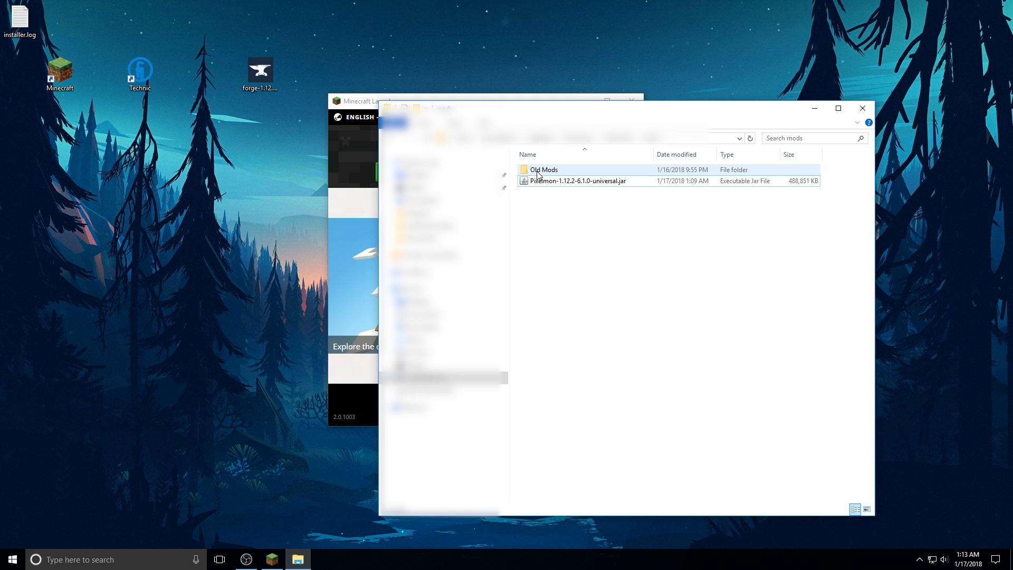
double_click(544, 169)
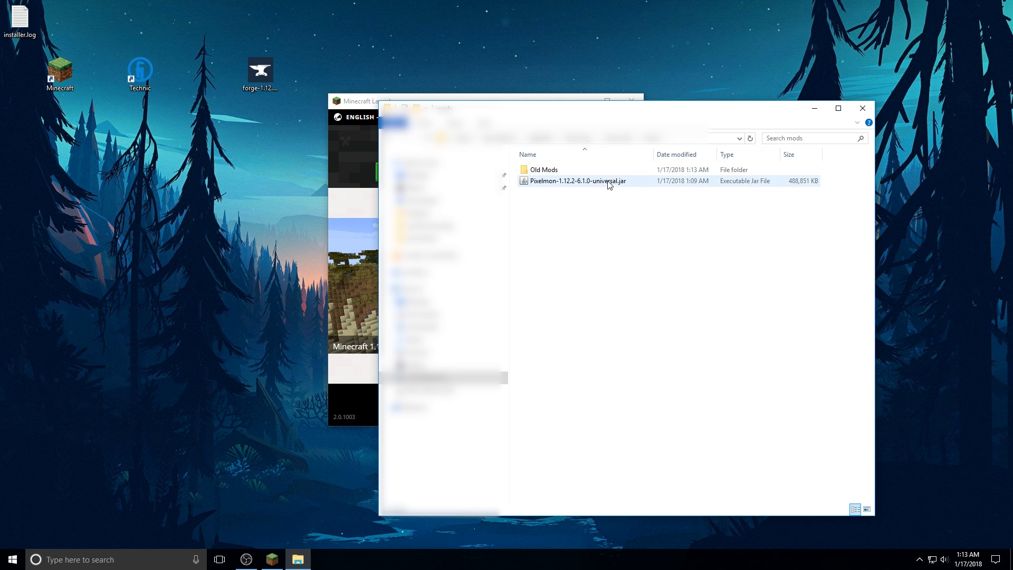
click(579, 181)
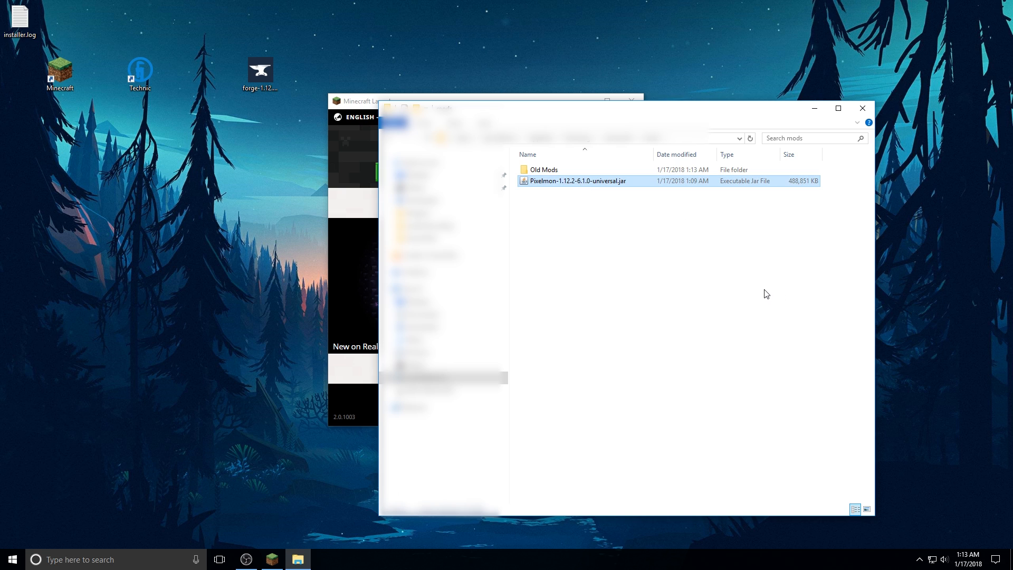
mouse_move(743, 294)
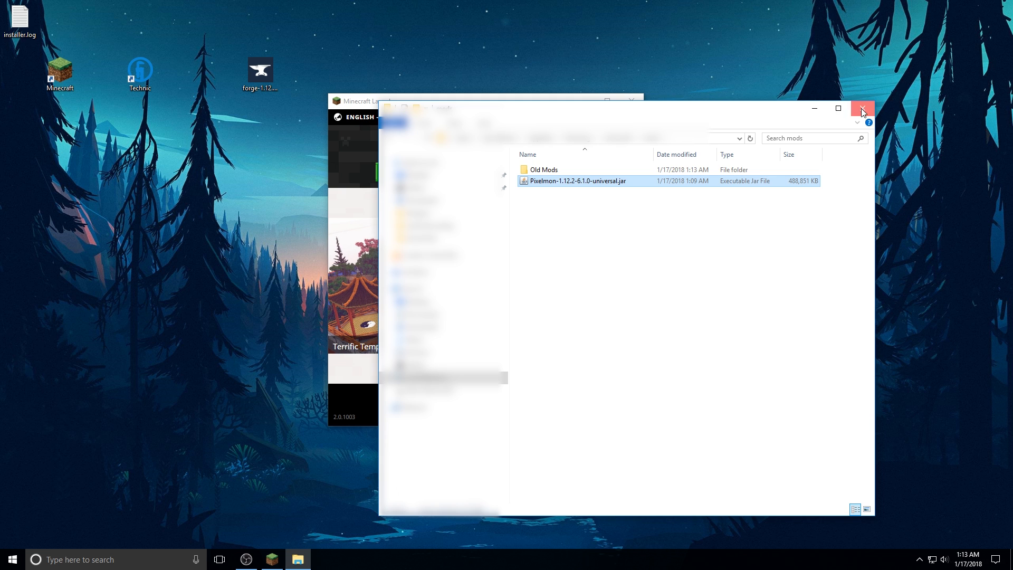
click(862, 107)
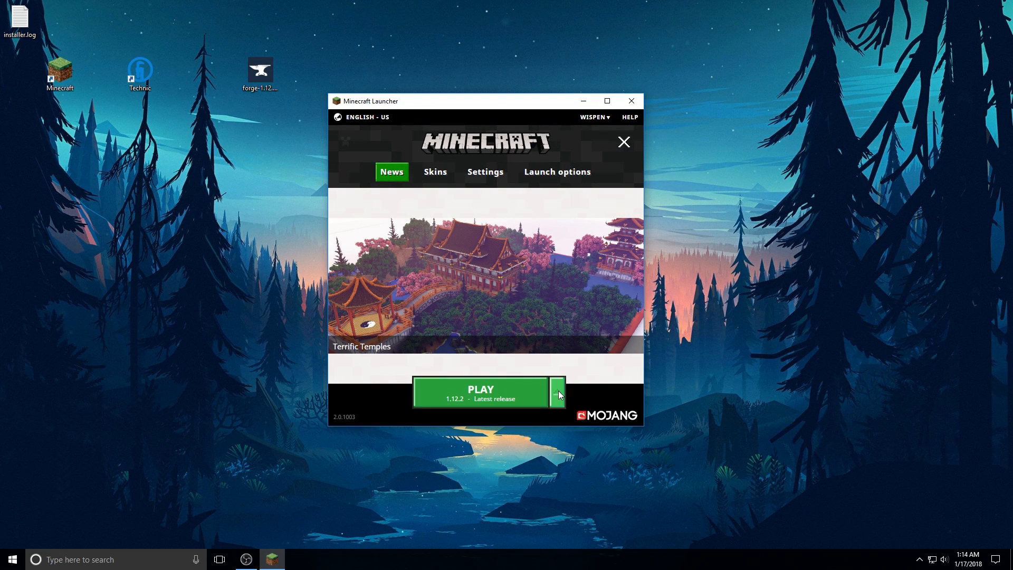
Step: Launch the Pixelmon profile, reaching the Forge 14.23.1.2555 title screen with 5 mods loaded
click(556, 392)
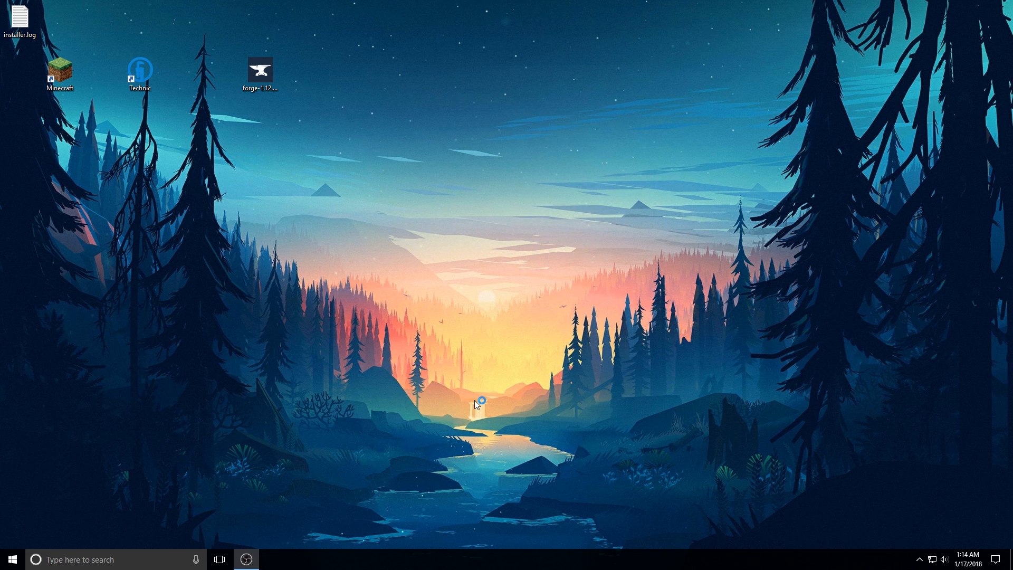
double_click(60, 69)
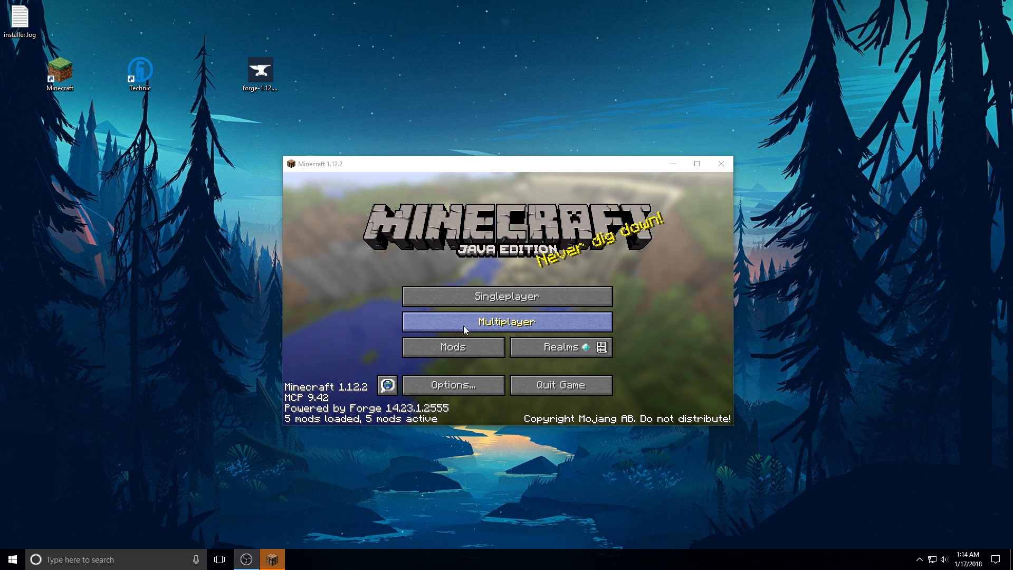
Step: Add a multiplayer server entry with the address pokecentral.org
click(696, 164)
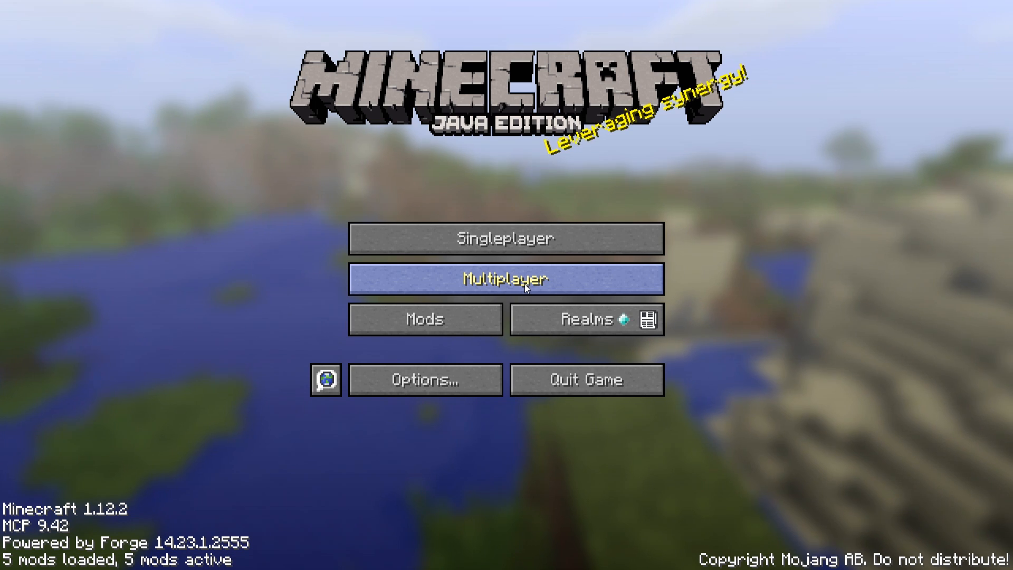
click(505, 279)
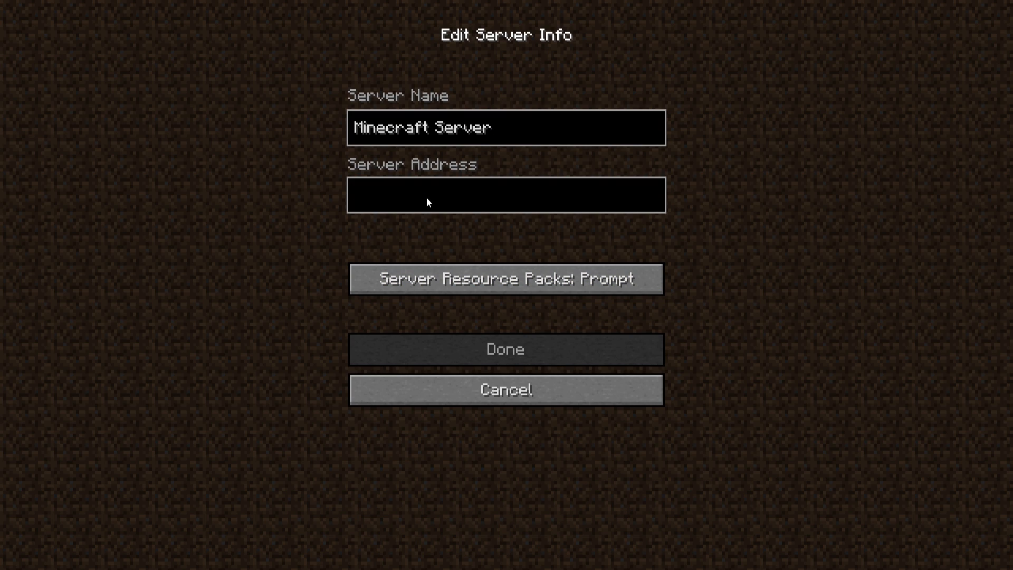
text(pokecentral.)
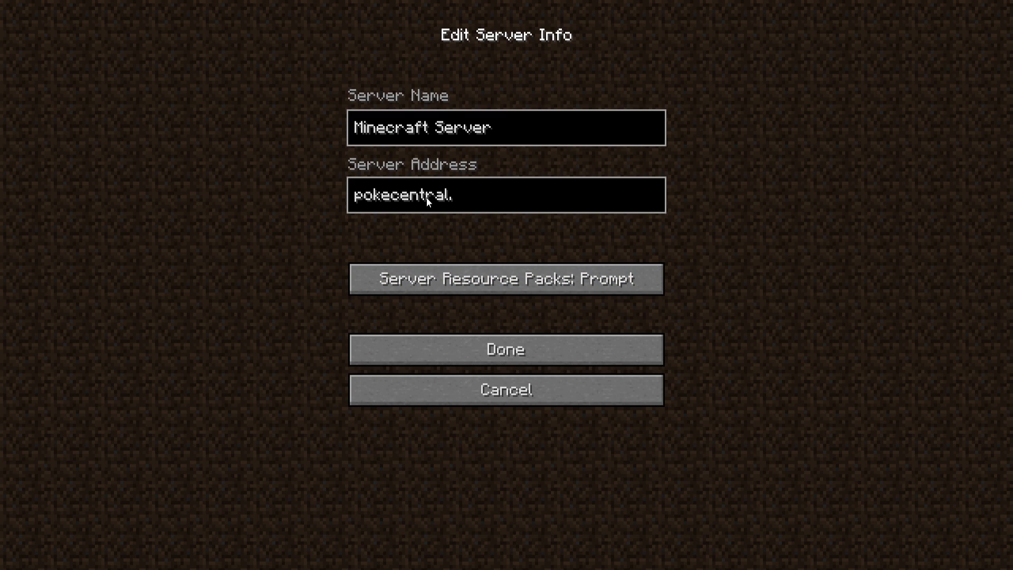
text(org)
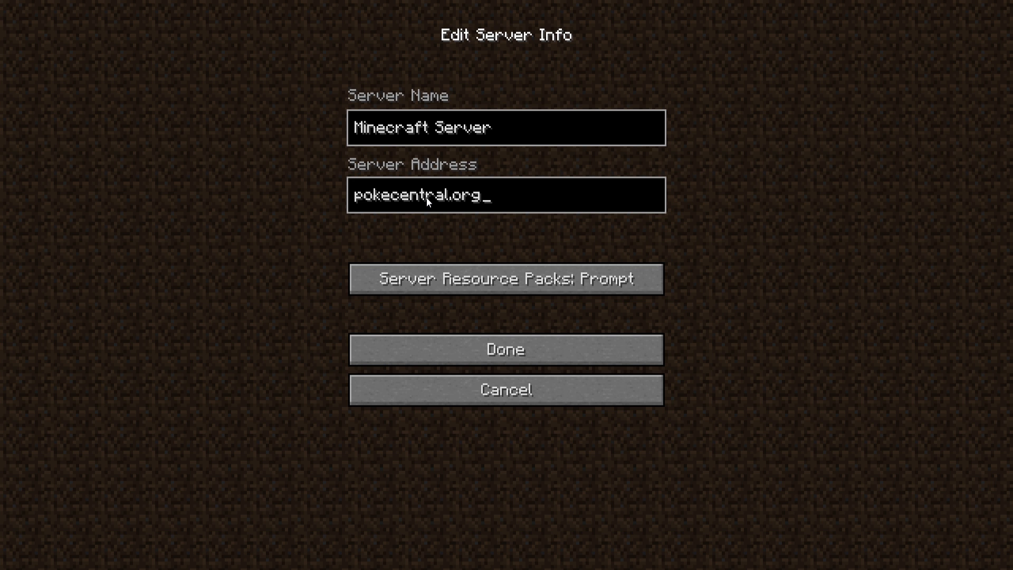
click(506, 349)
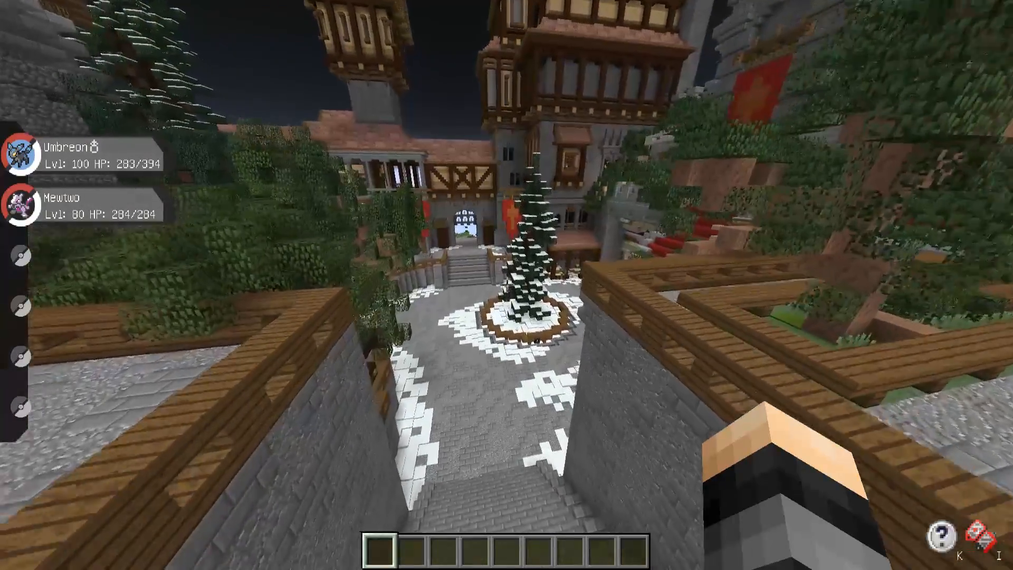
mouse_move(507, 285)
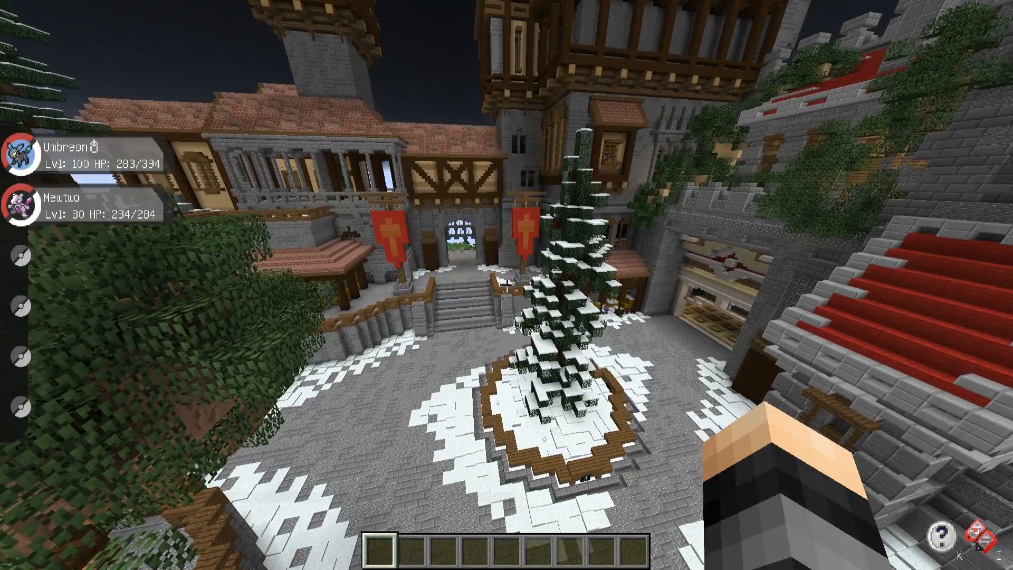
mouse_move(506, 285)
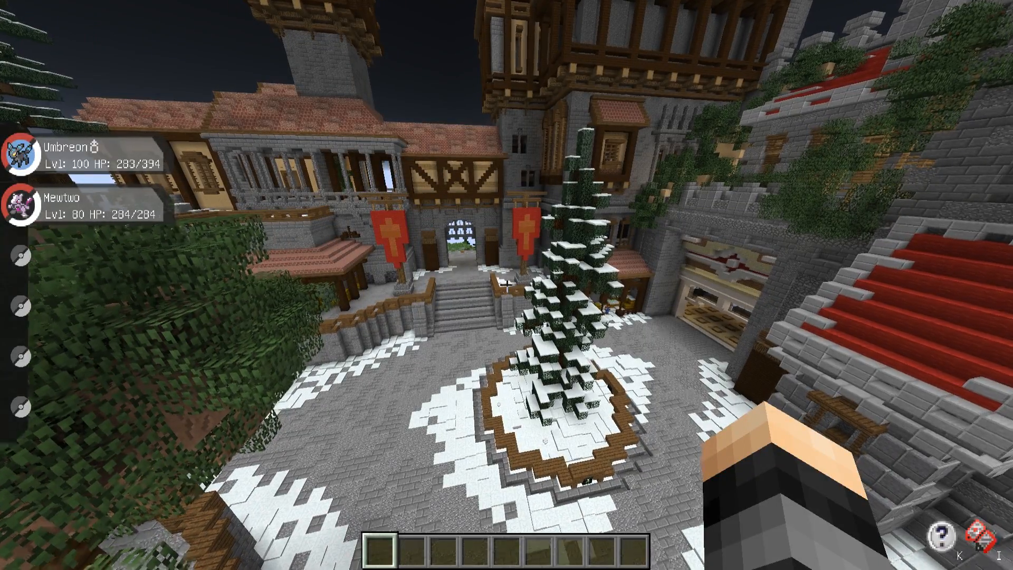
mouse_move(507, 285)
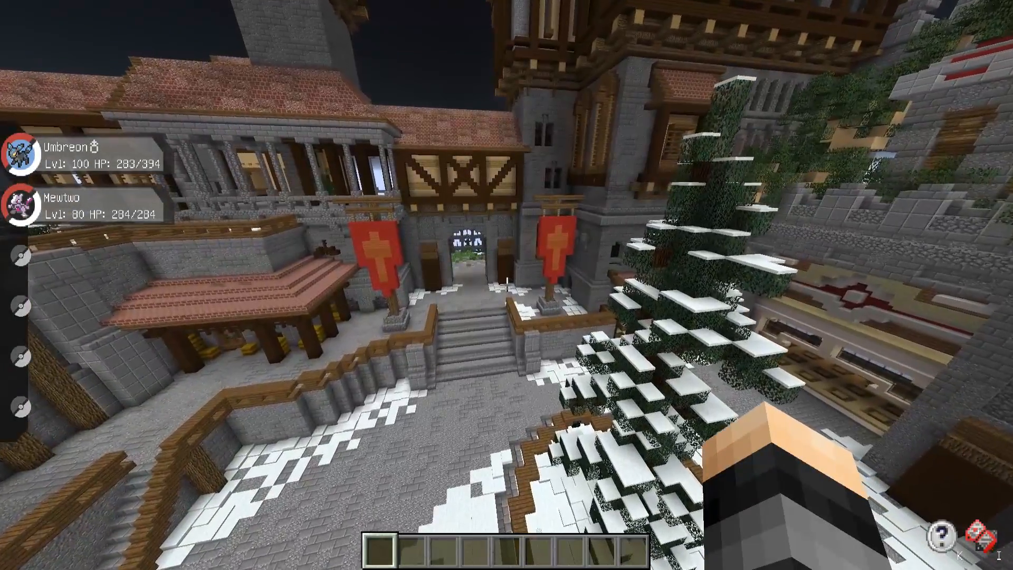
mouse_move(506, 285)
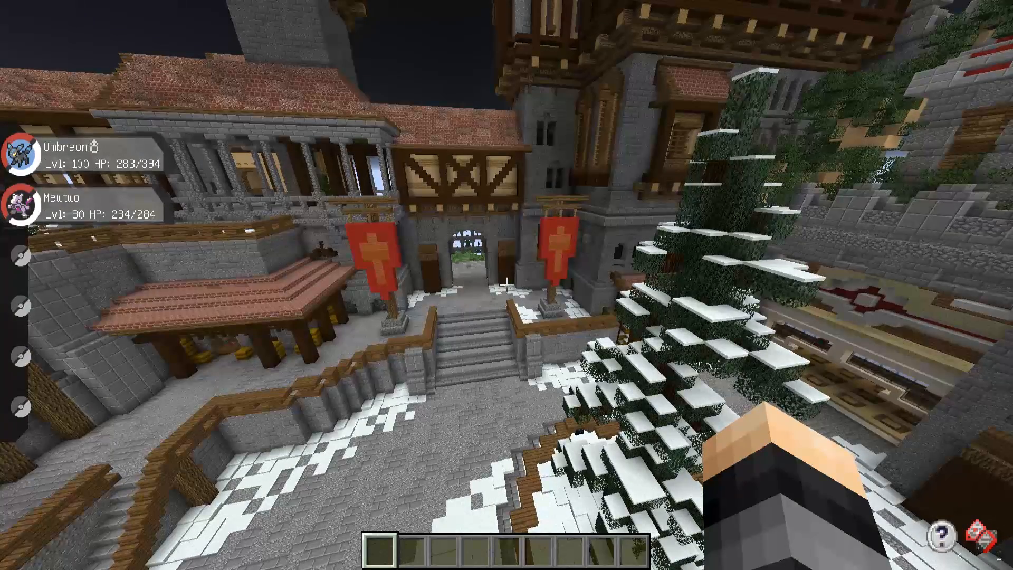